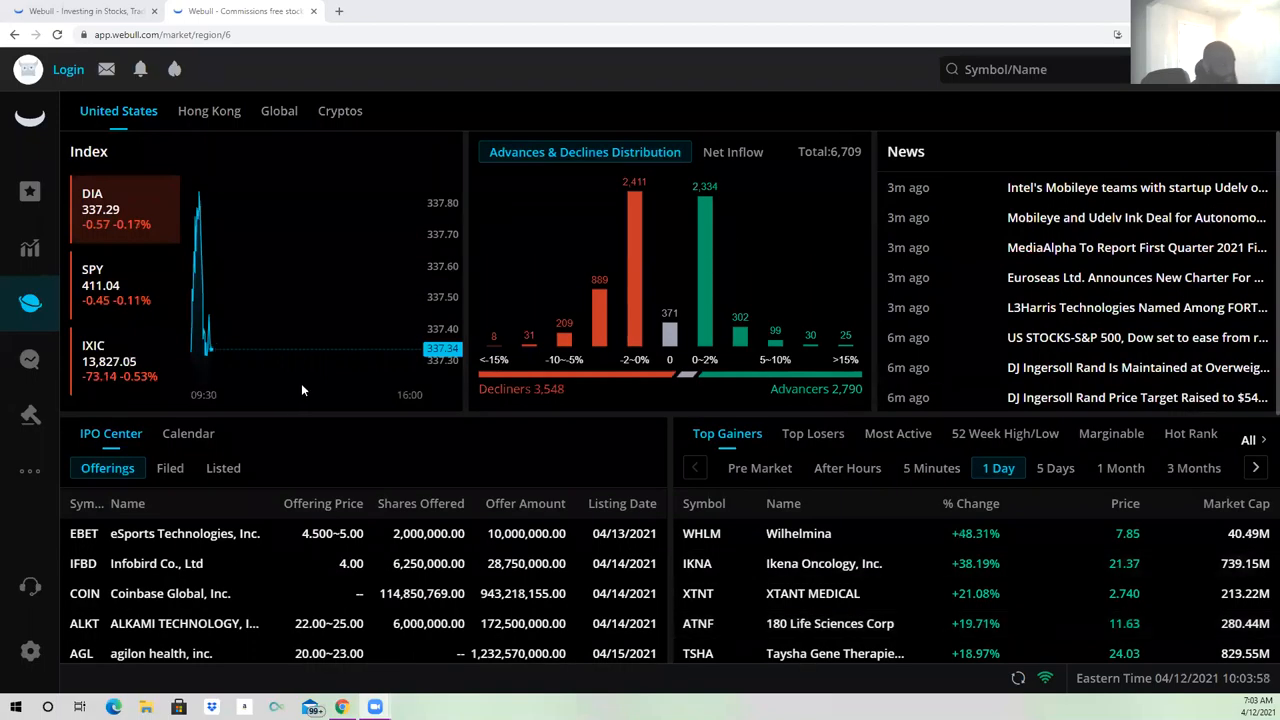
mouse_move(135, 427)
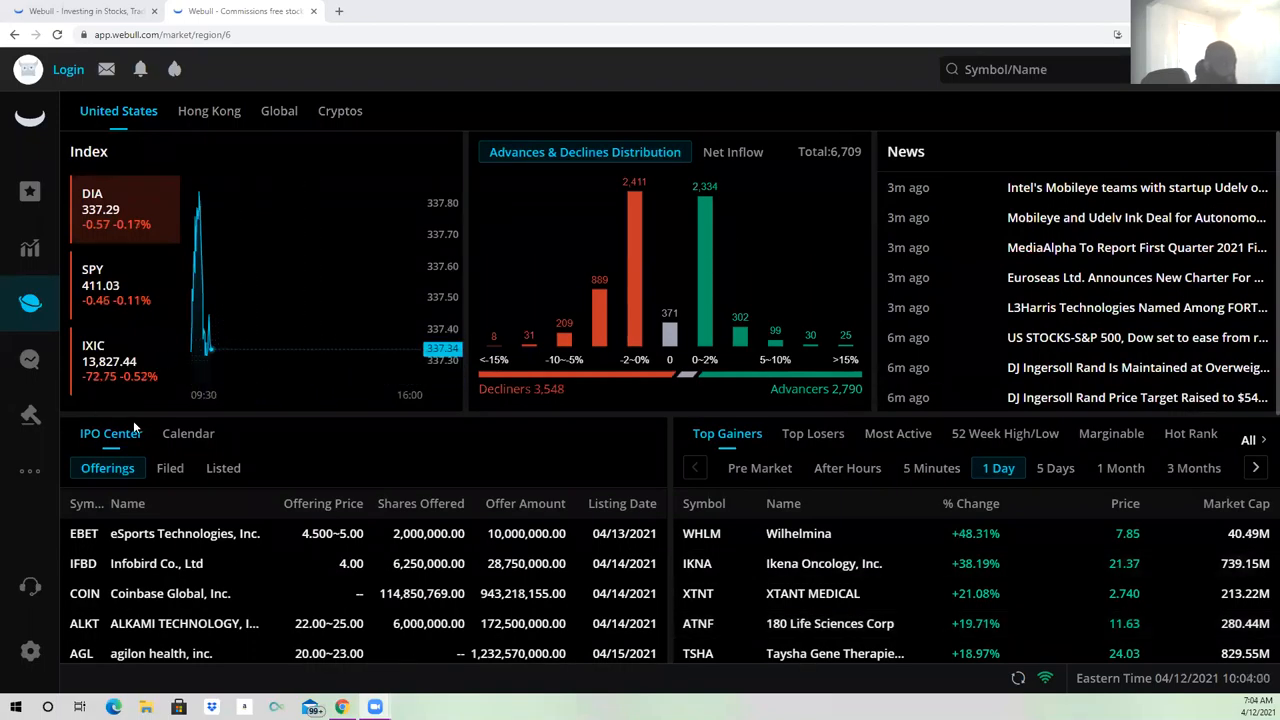
Search 'WHL' and open Wilhelmina (WHLM)'s intraday candlestick chart
scroll(down, 3)
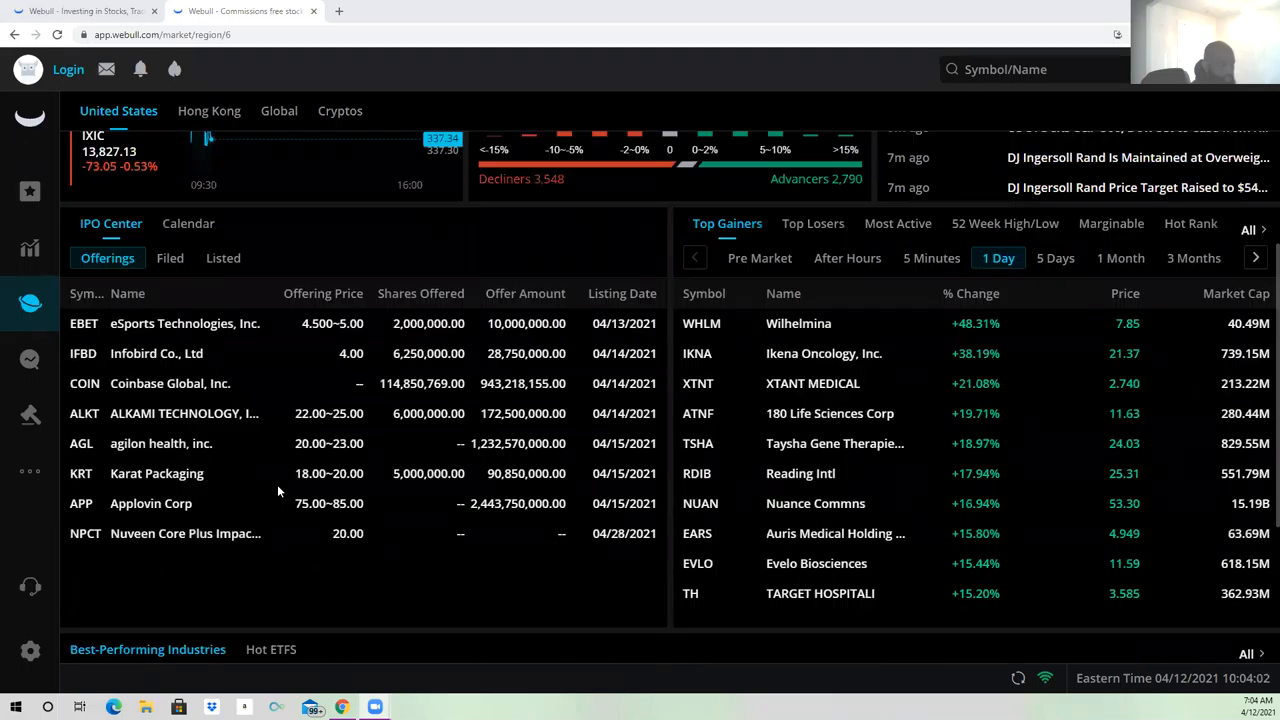
scroll(down, 3)
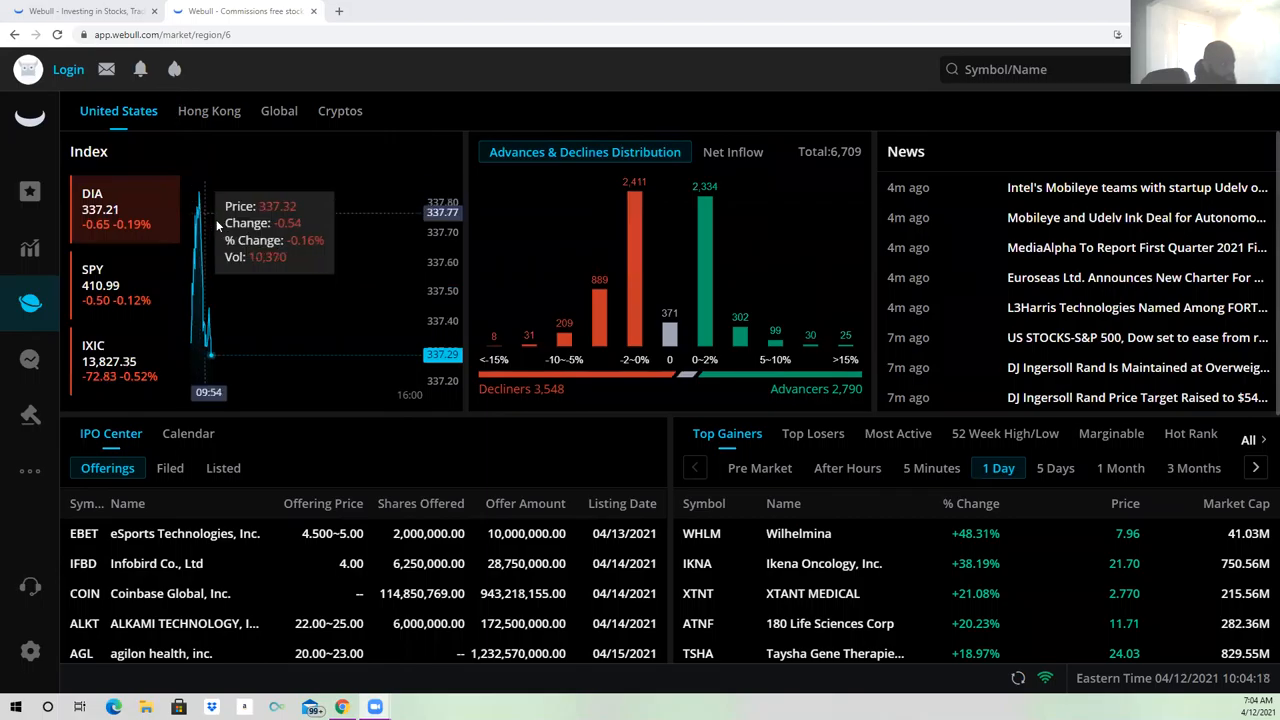
mouse_move(350, 245)
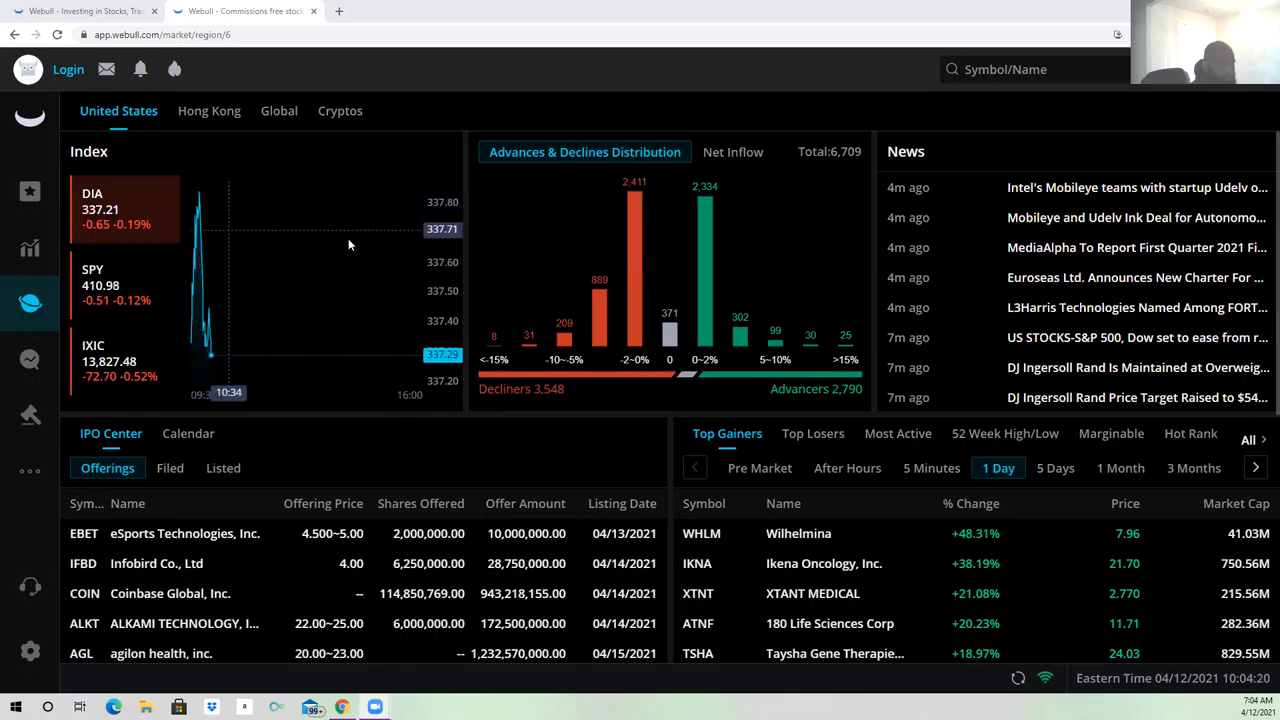
mouse_move(755, 194)
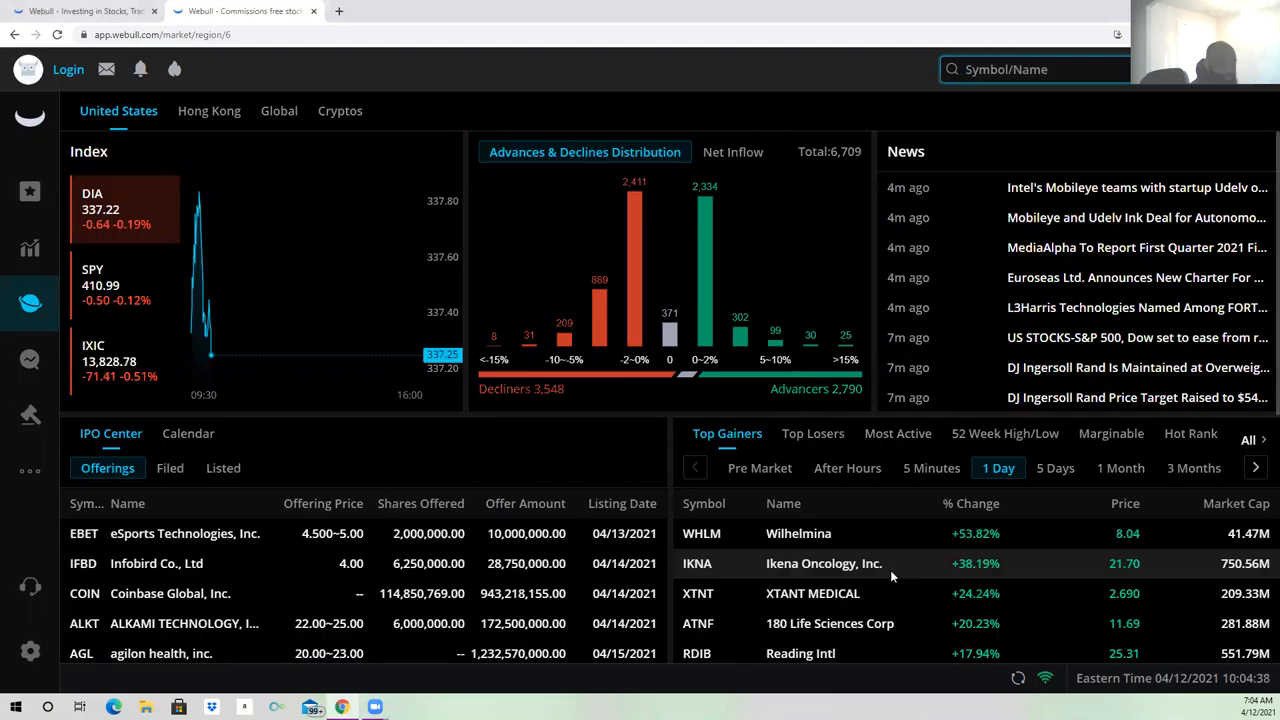
mouse_move(1015, 447)
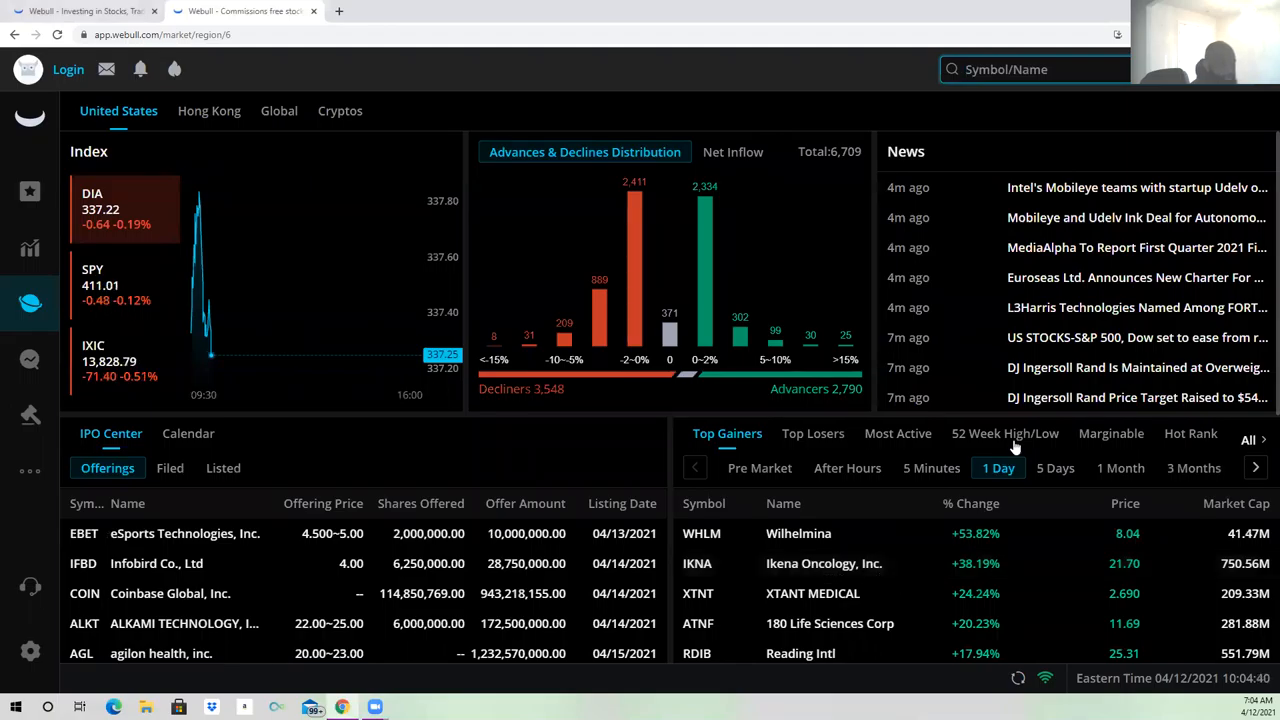
mouse_move(1131, 414)
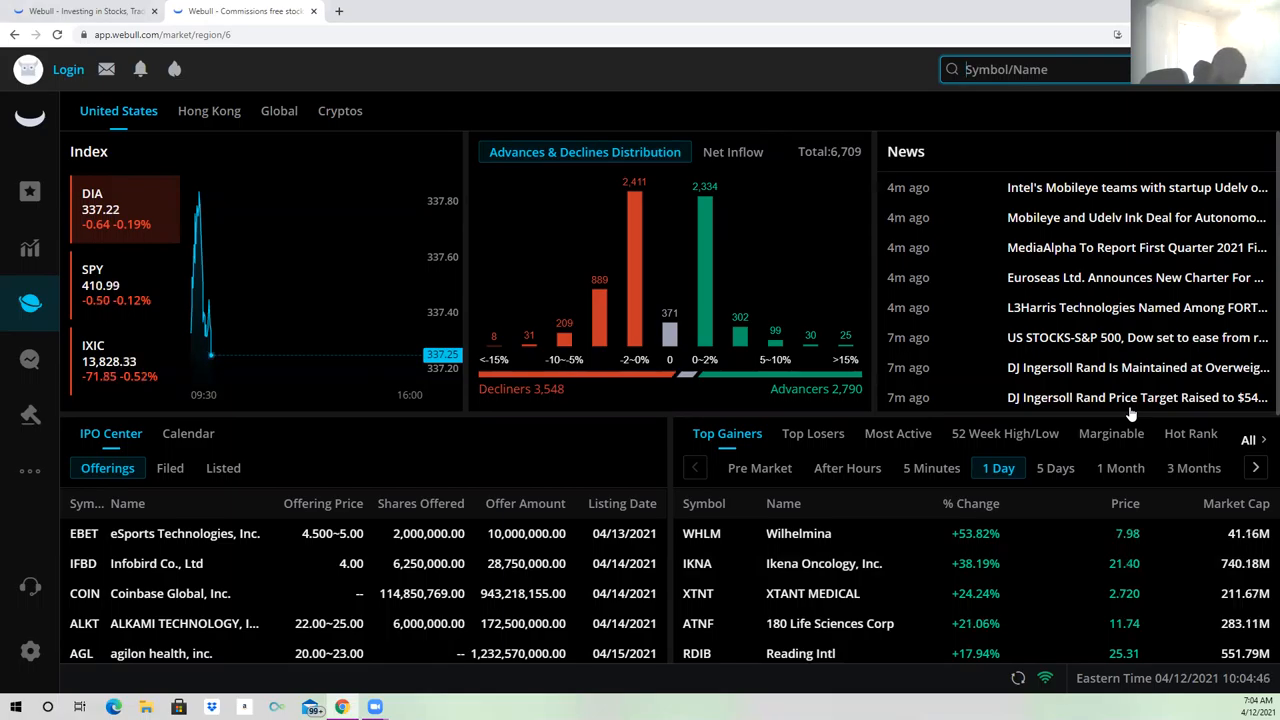
text(WHLM)
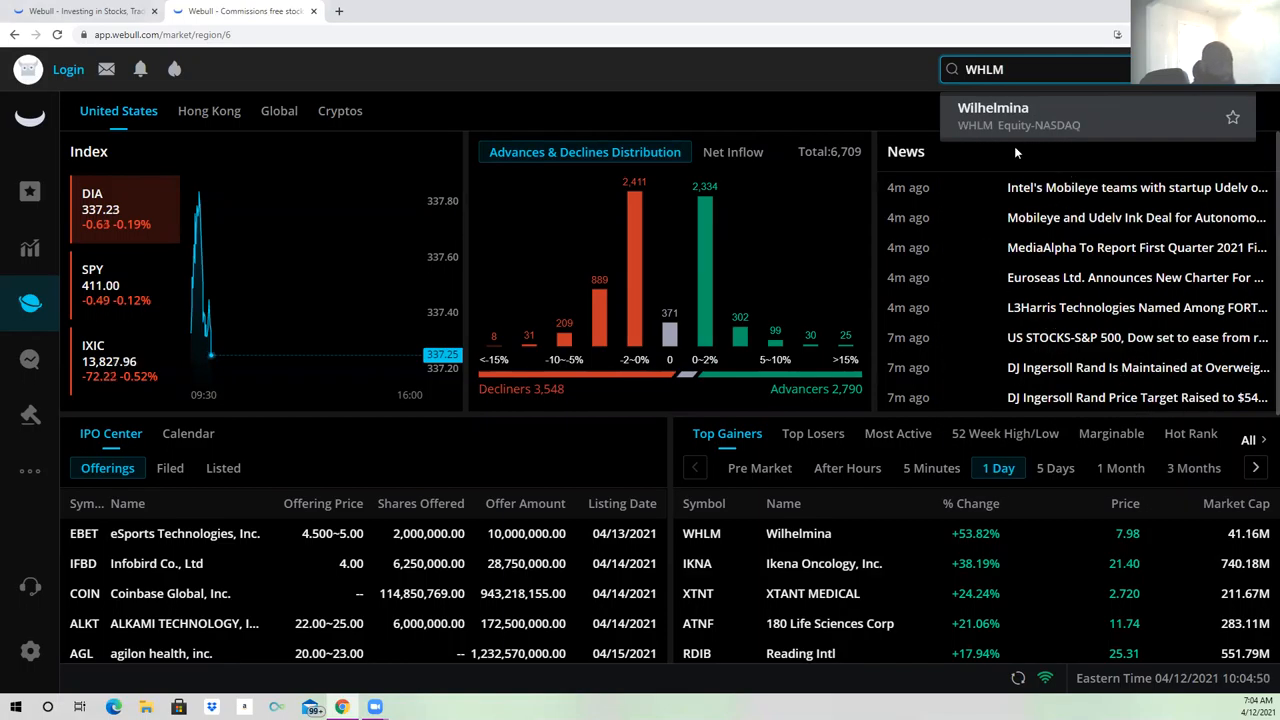
click(1000, 115)
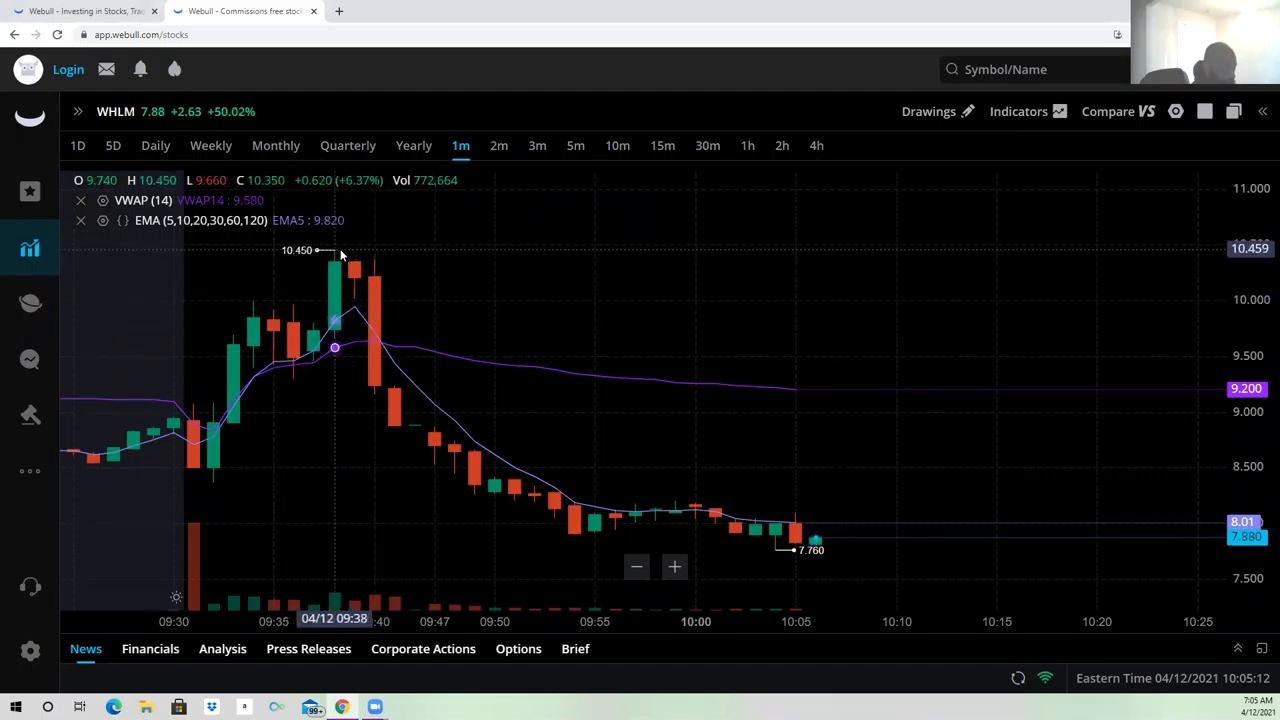
mouse_move(375, 390)
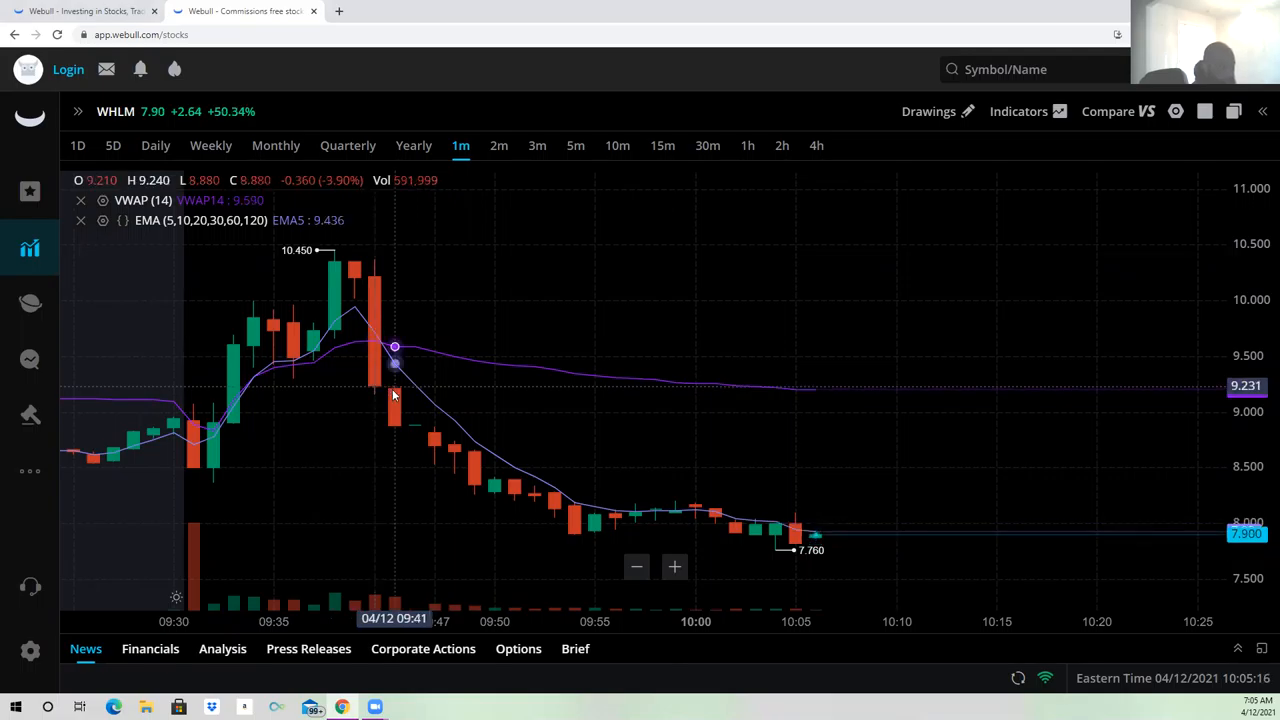
mouse_move(792, 580)
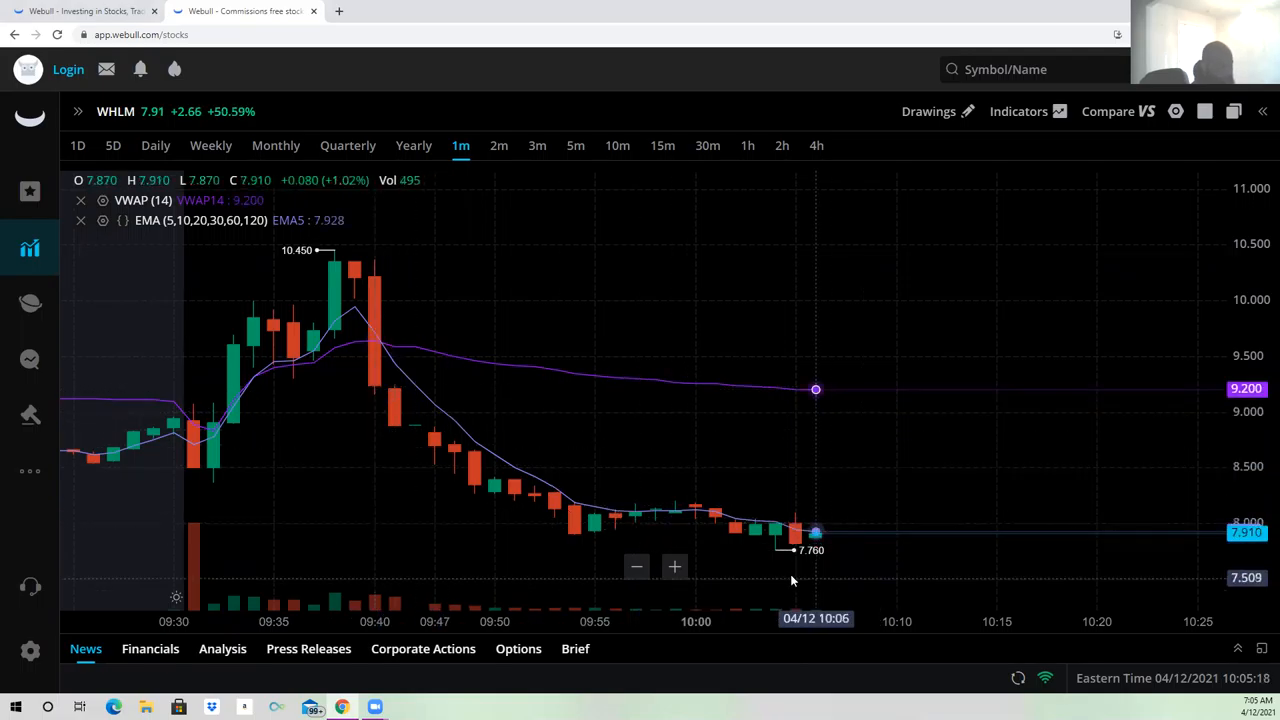
mouse_move(1010, 466)
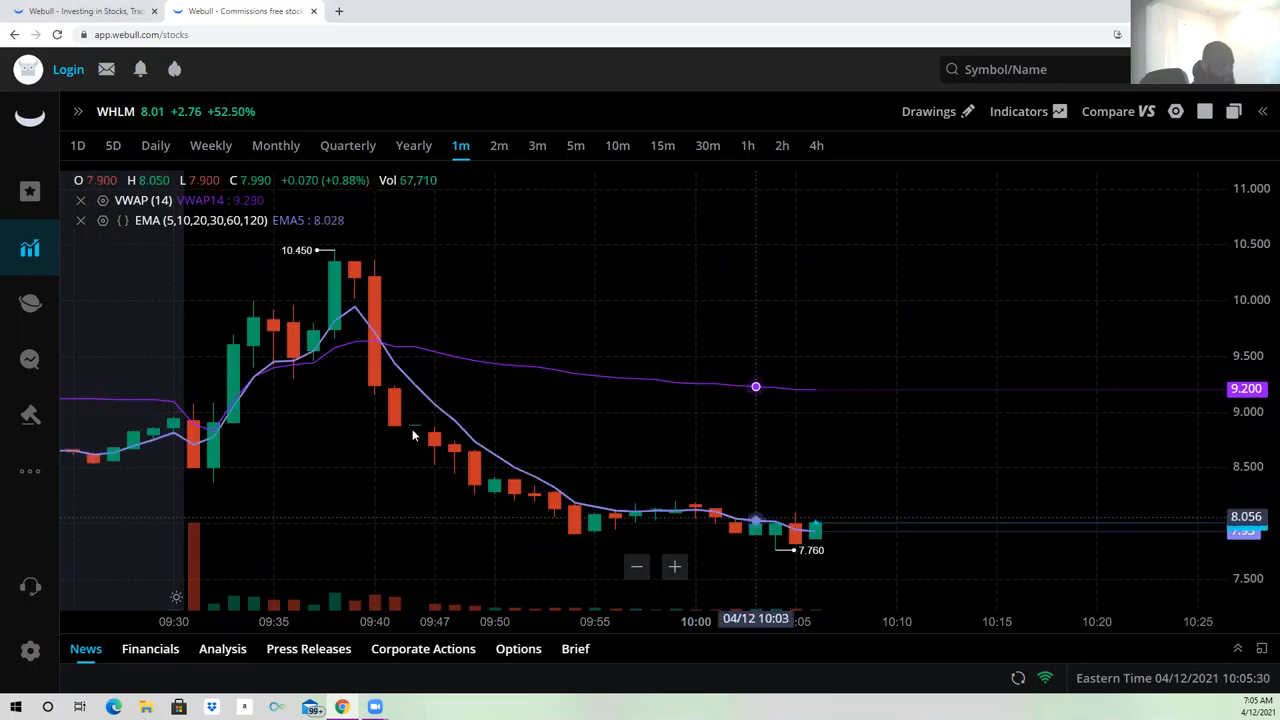
mouse_move(215, 432)
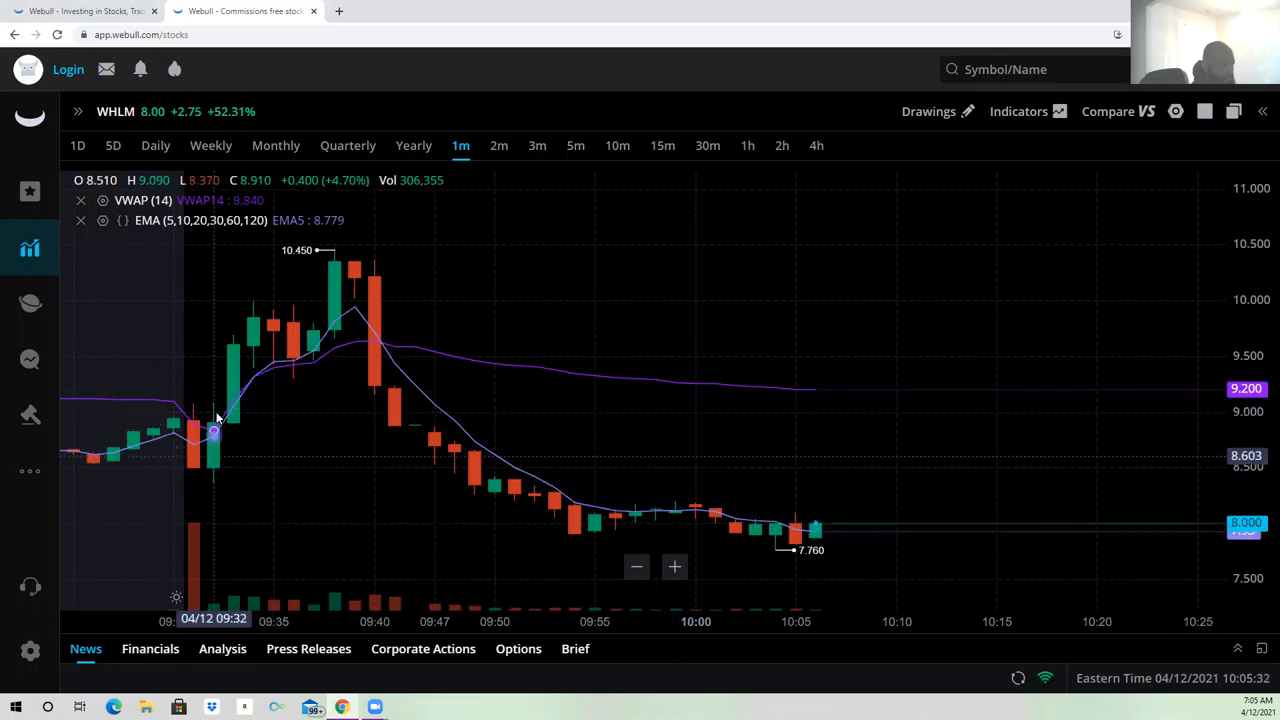
mouse_move(183, 370)
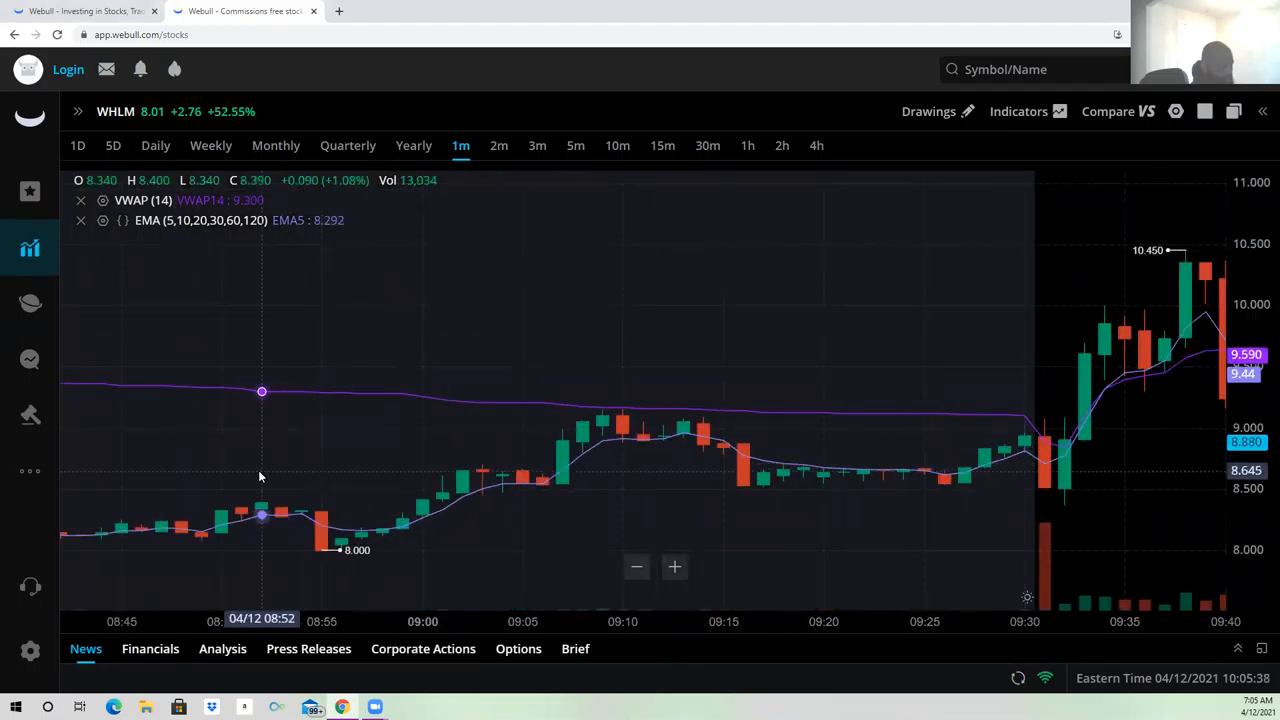
mouse_move(222, 474)
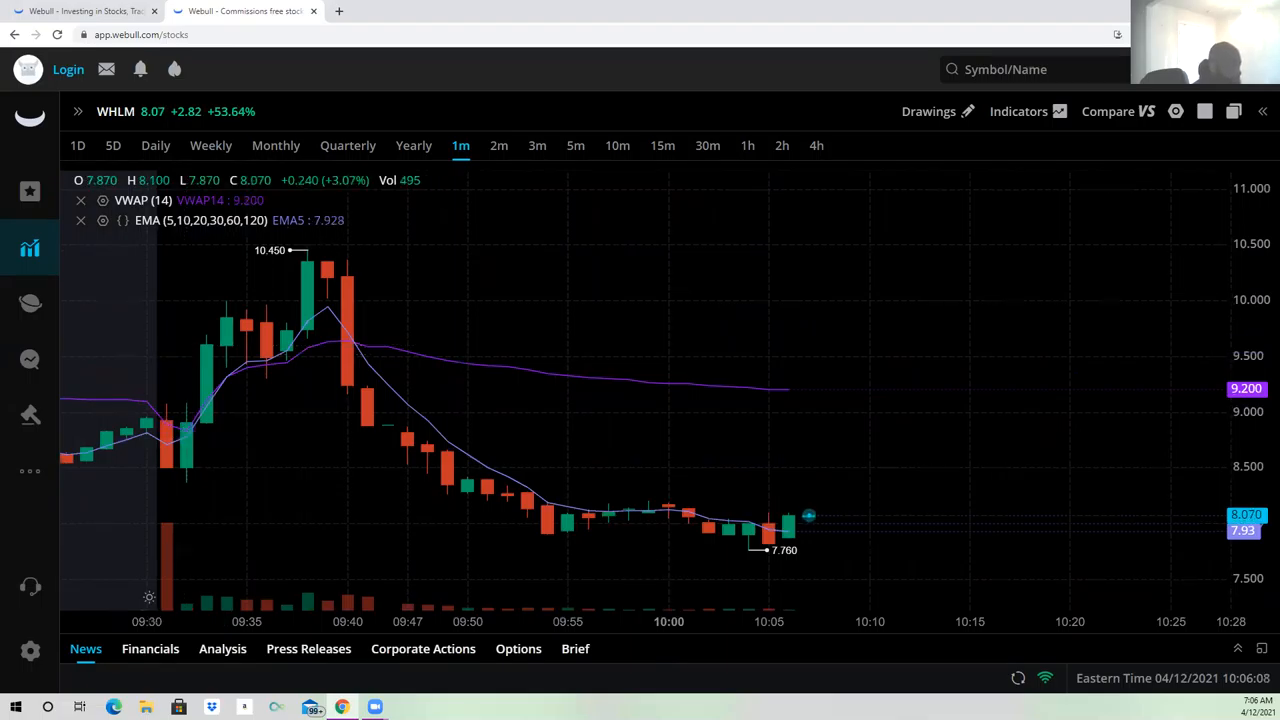
mouse_move(543, 295)
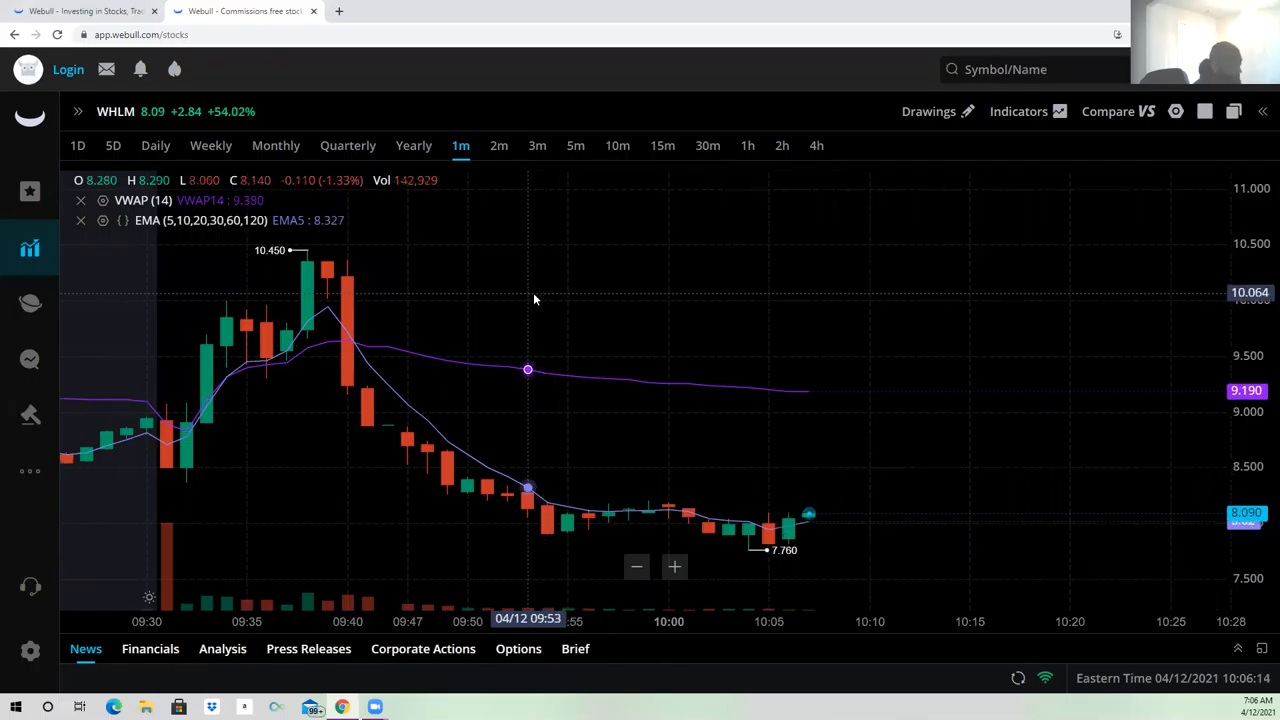
mouse_move(622, 470)
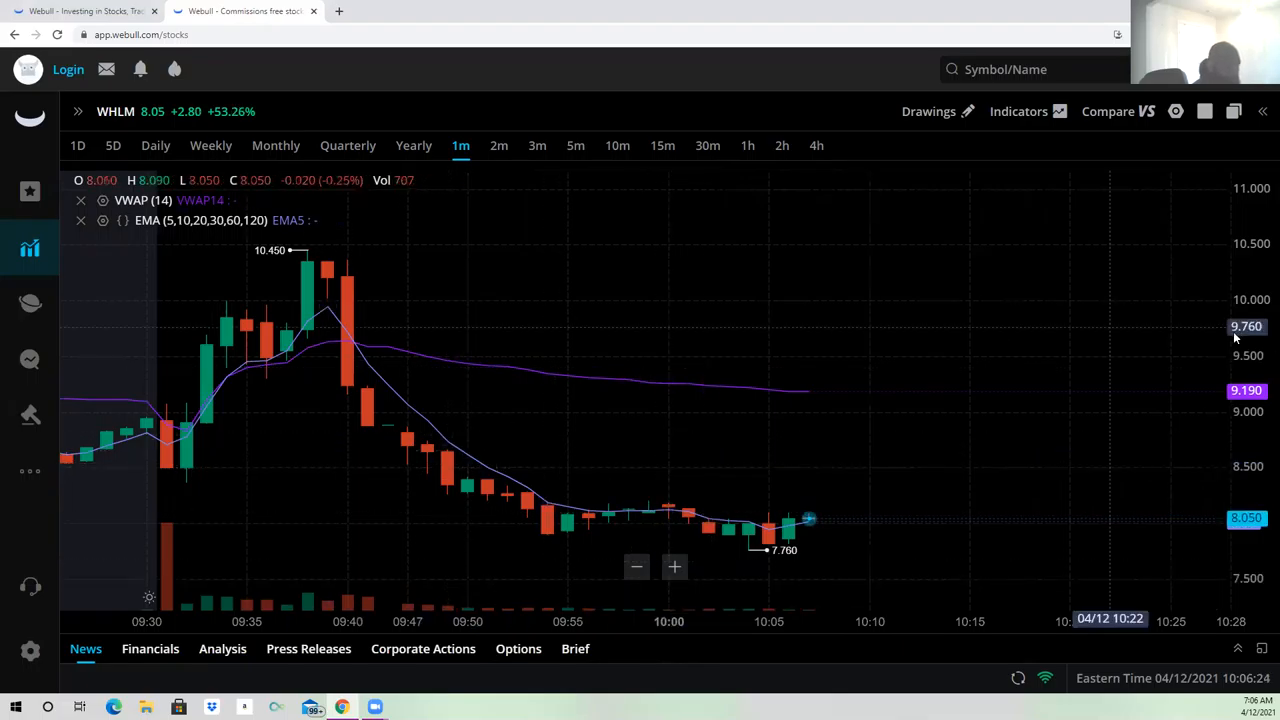
mouse_move(689, 458)
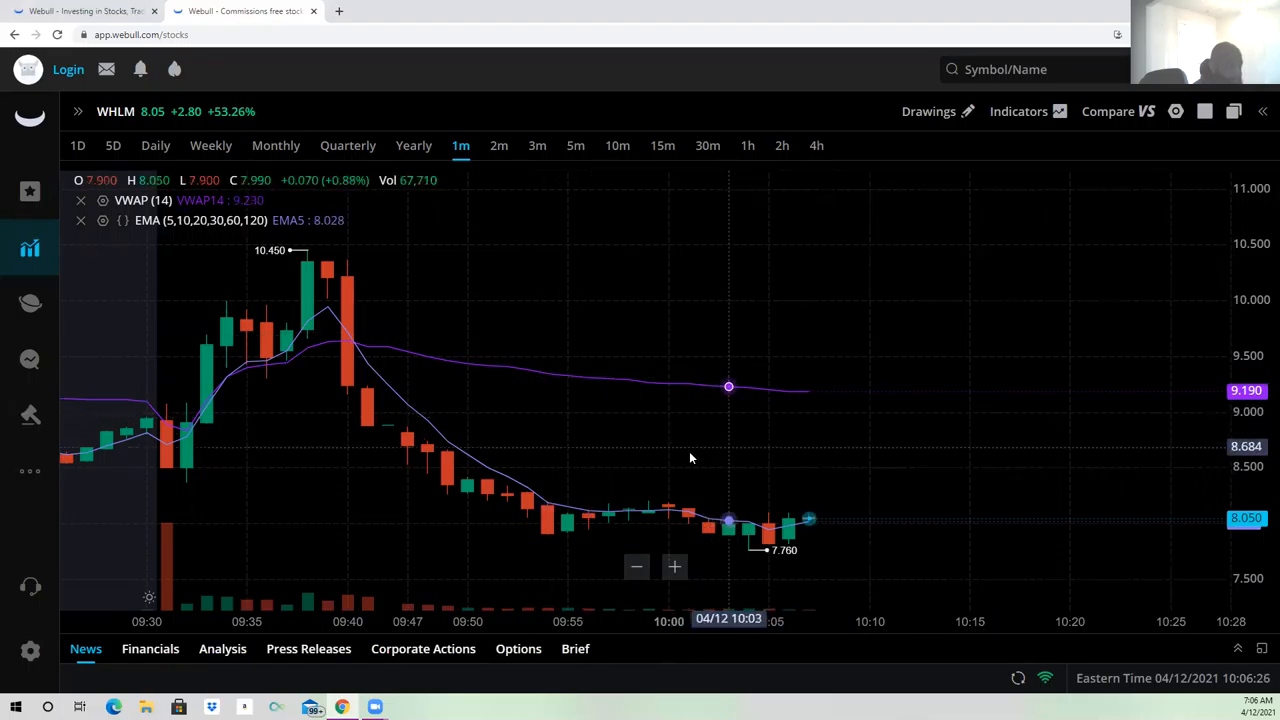
mouse_move(688, 451)
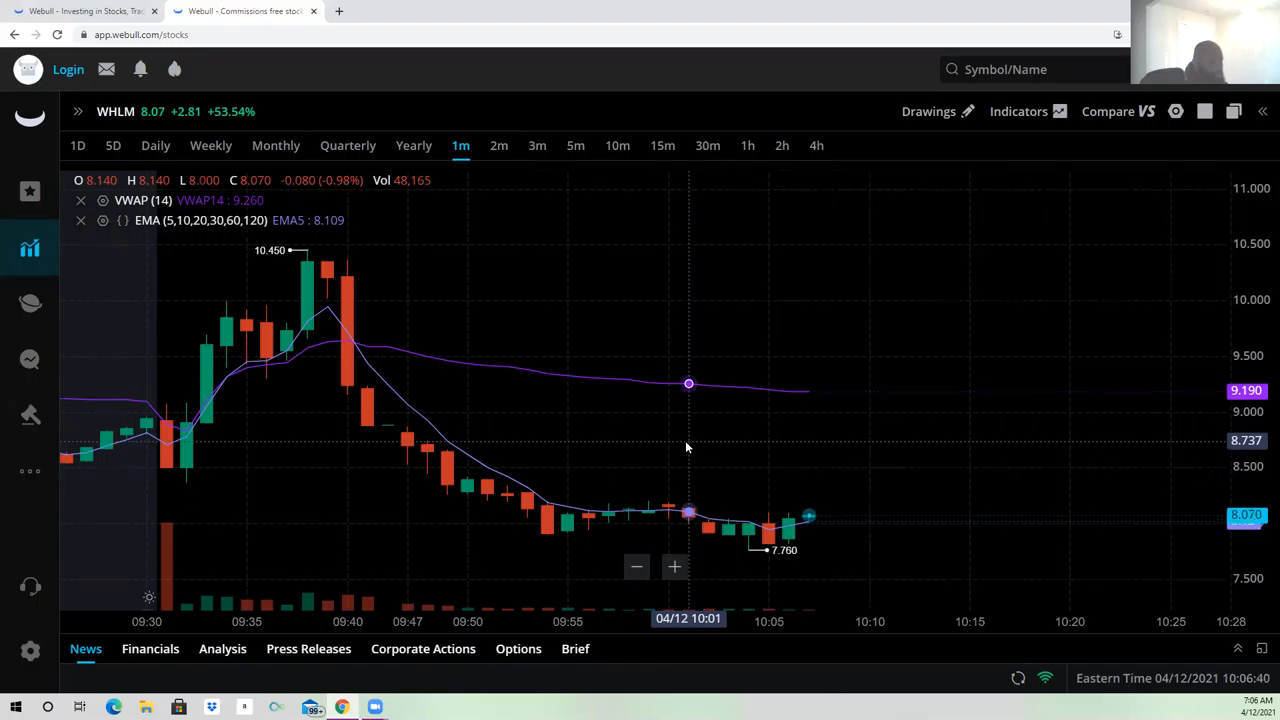
mouse_move(308, 347)
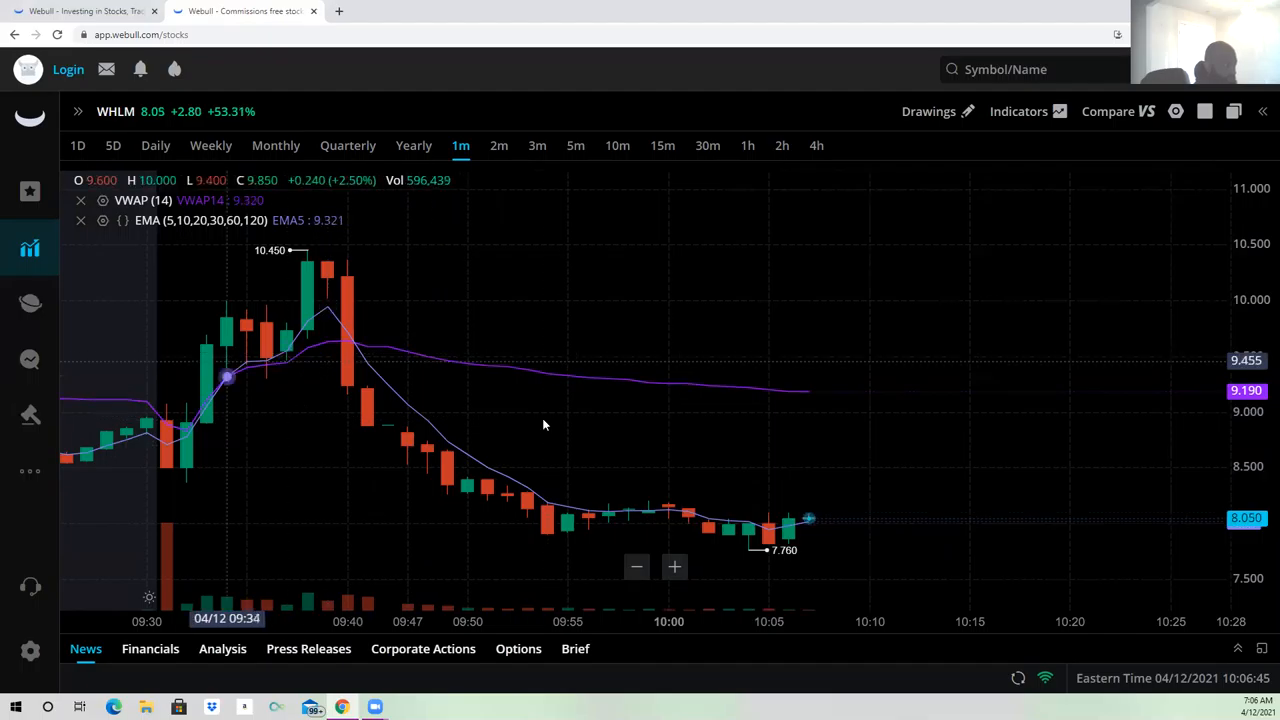
mouse_move(928, 414)
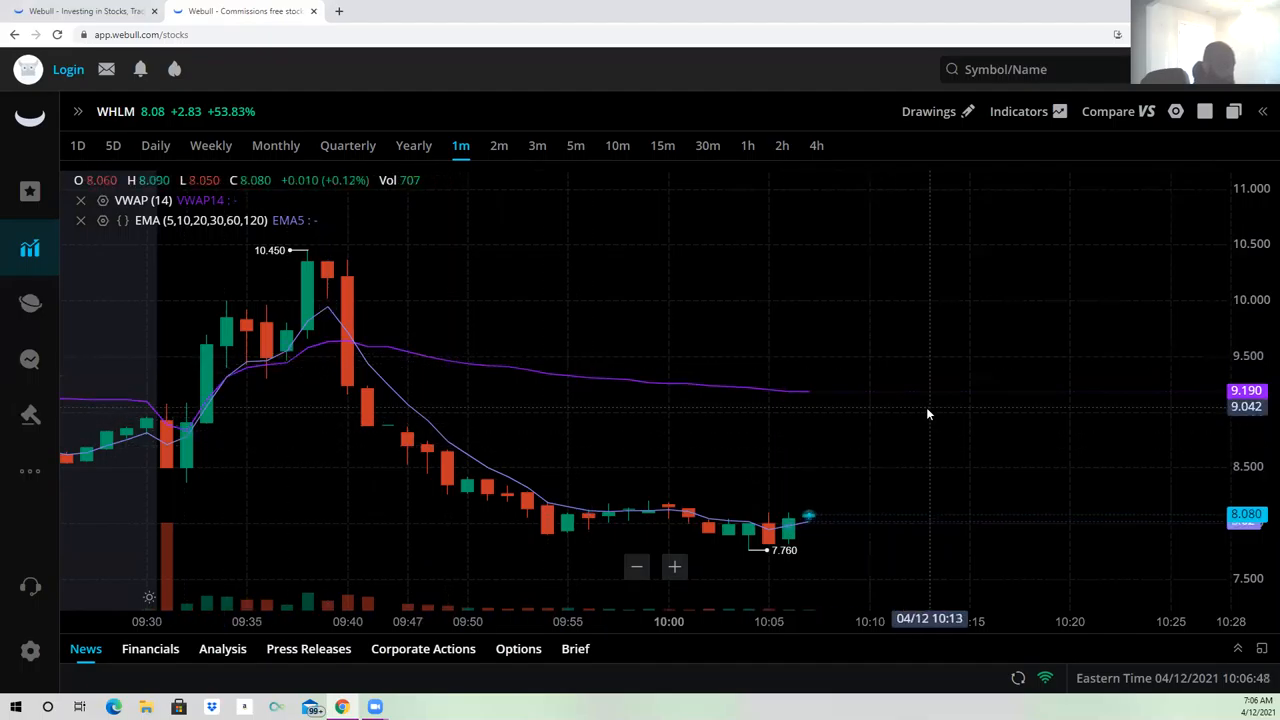
mouse_move(908, 428)
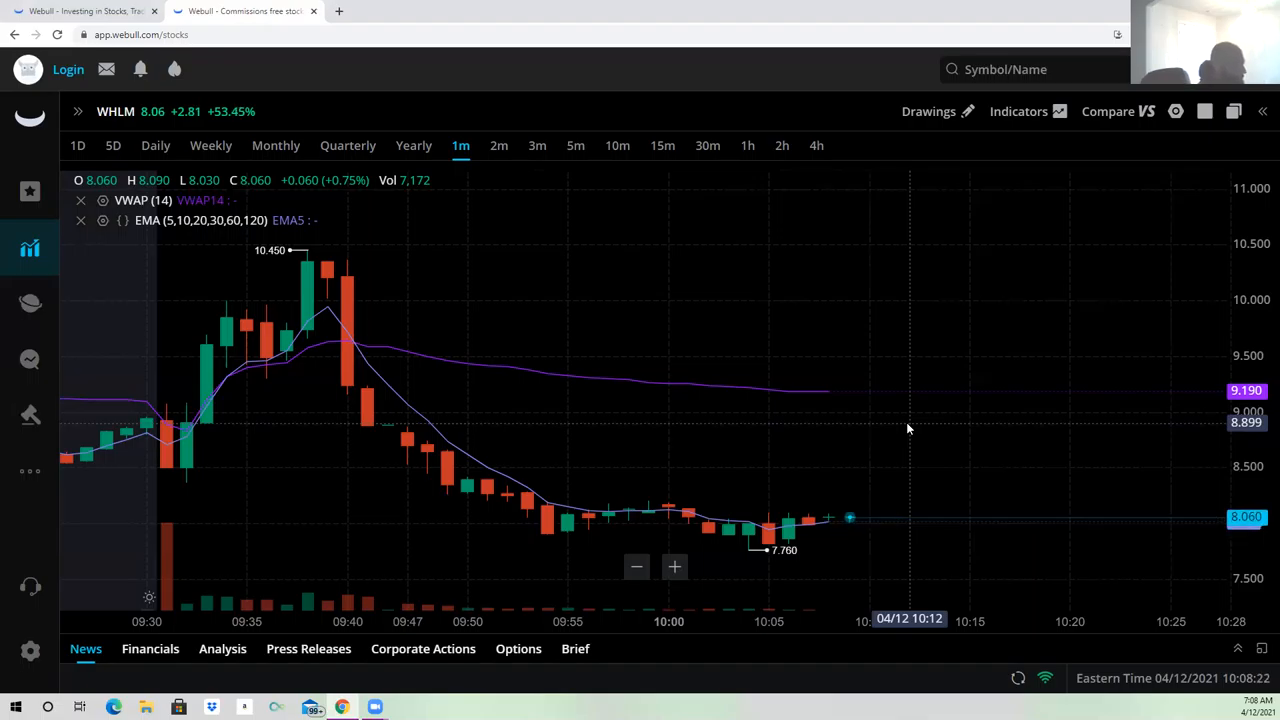
mouse_move(864, 415)
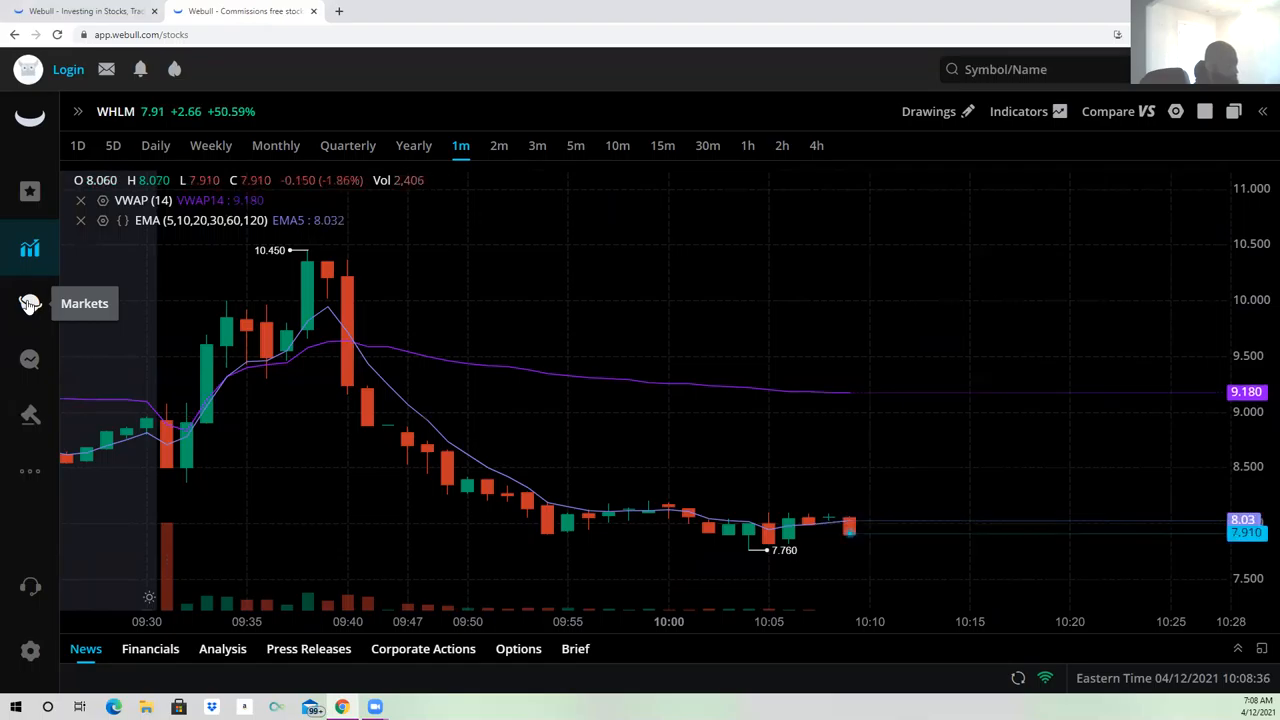
Return to Markets and view the Cryptos price table for Bitcoin, Ethereum and others
click(30, 303)
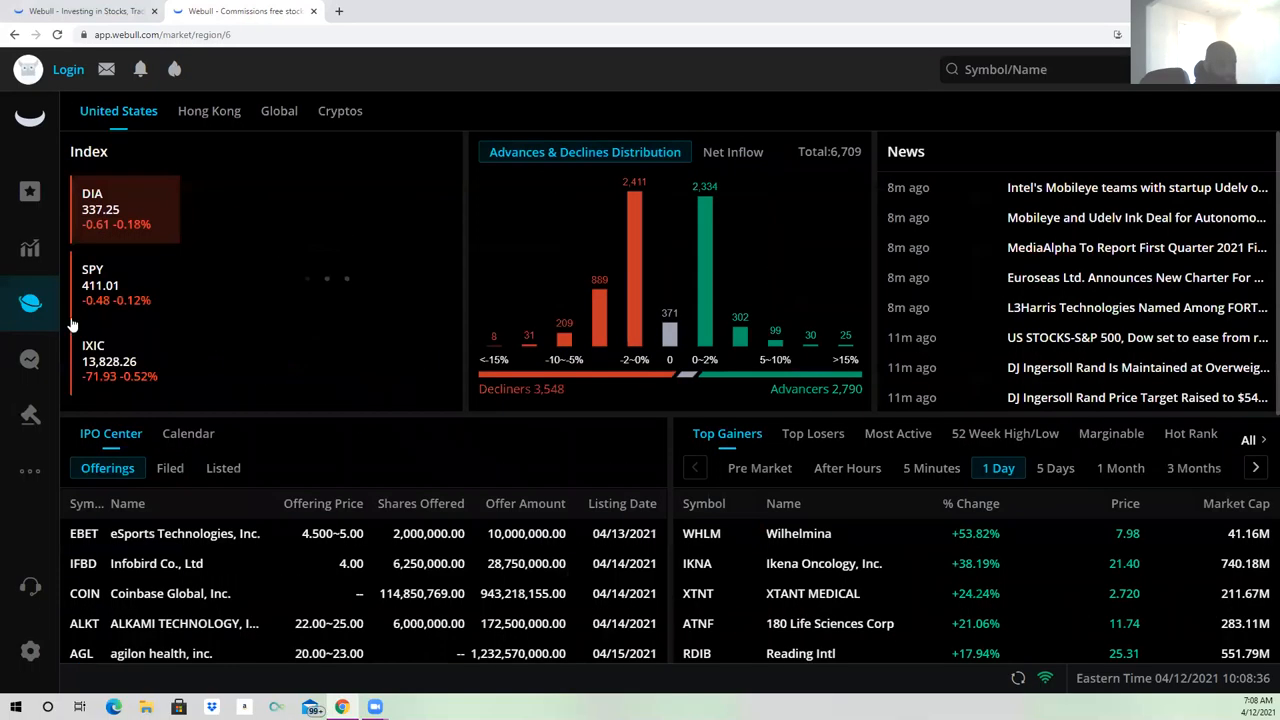
click(340, 111)
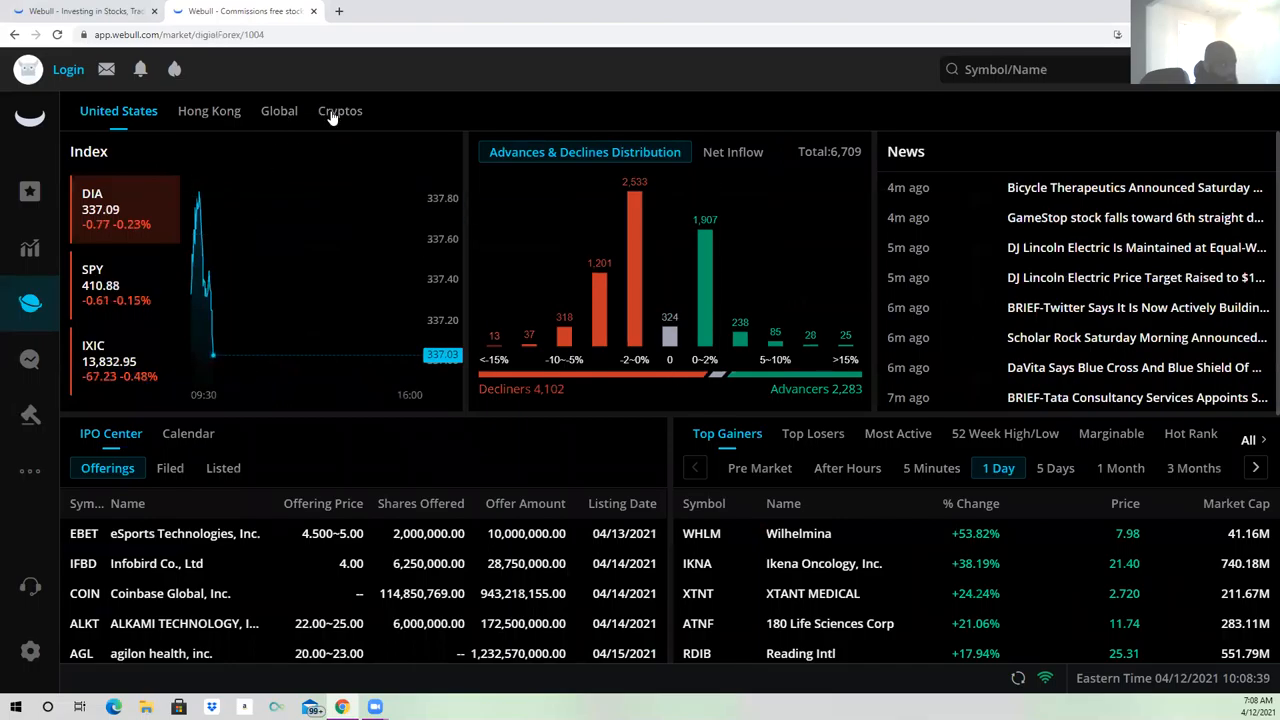
click(340, 110)
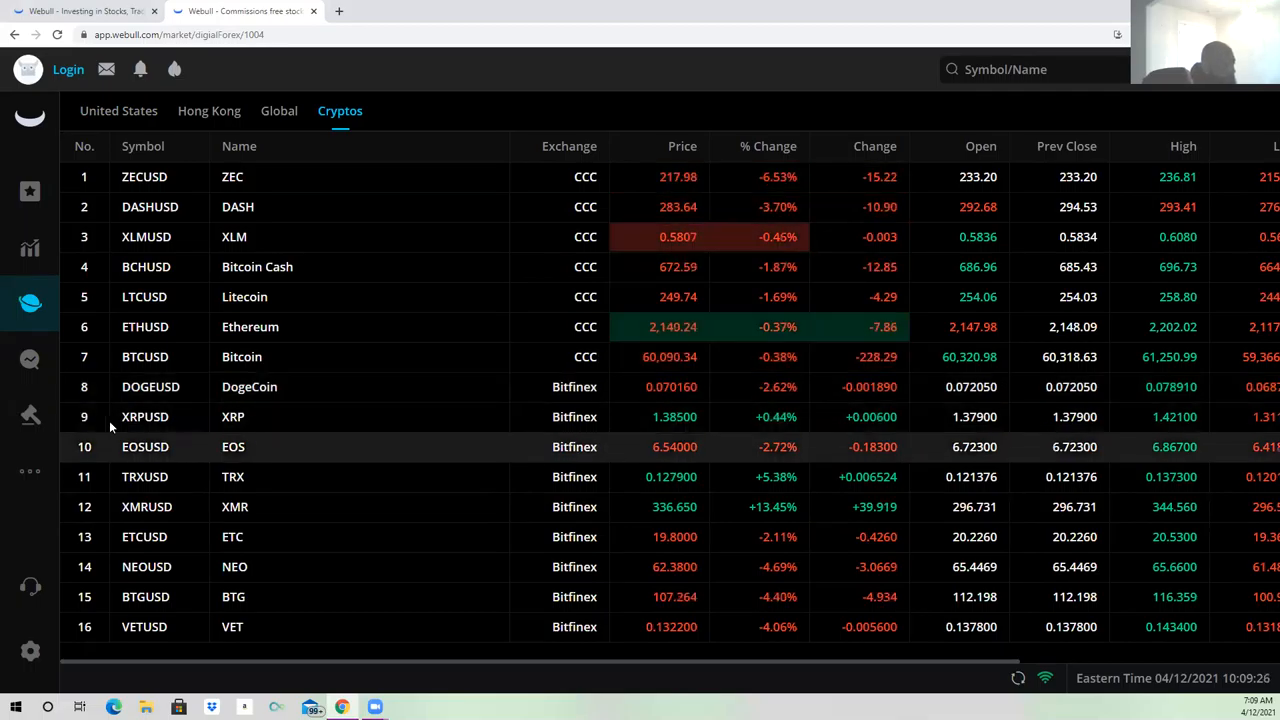
mouse_move(381, 431)
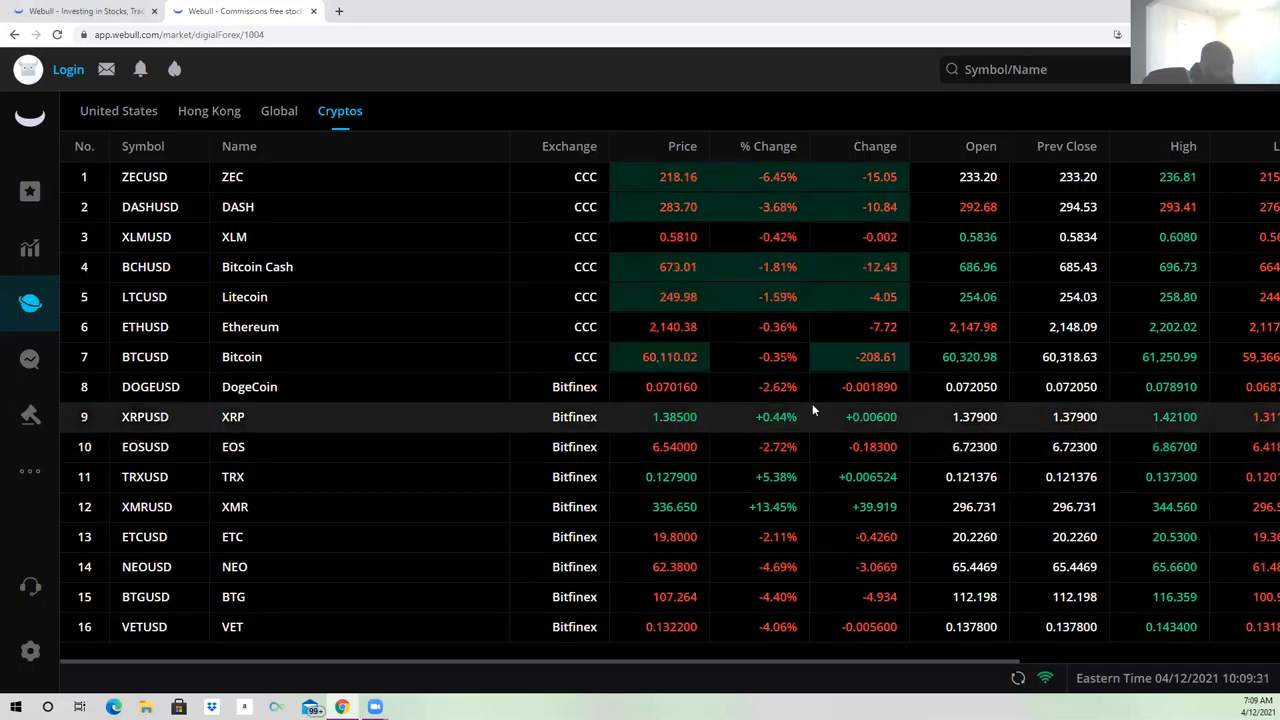
mouse_move(388, 497)
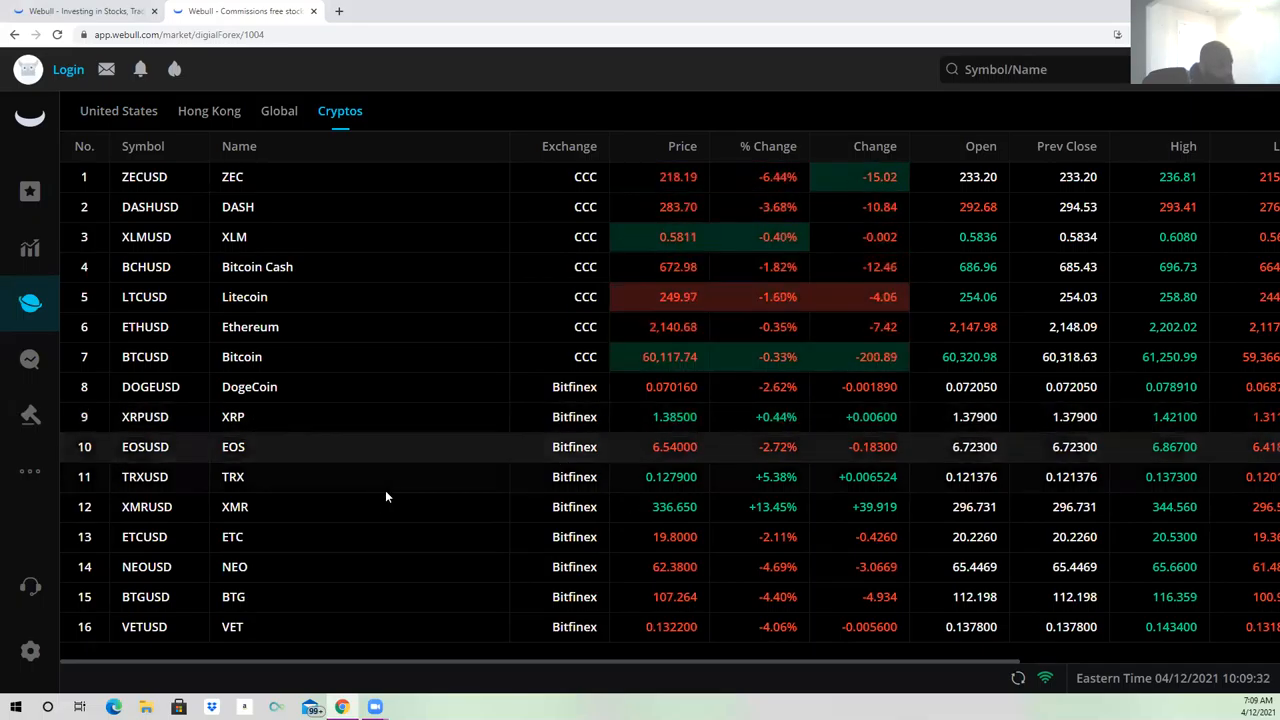
mouse_move(435, 485)
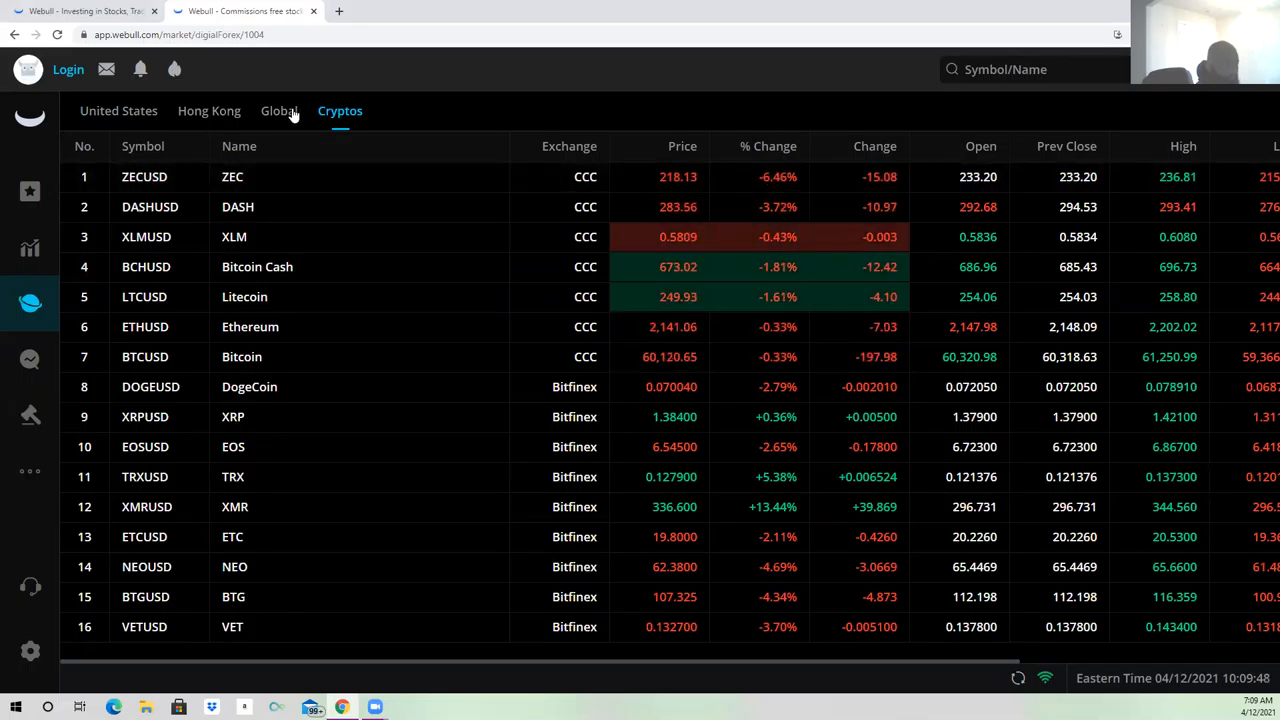
click(279, 111)
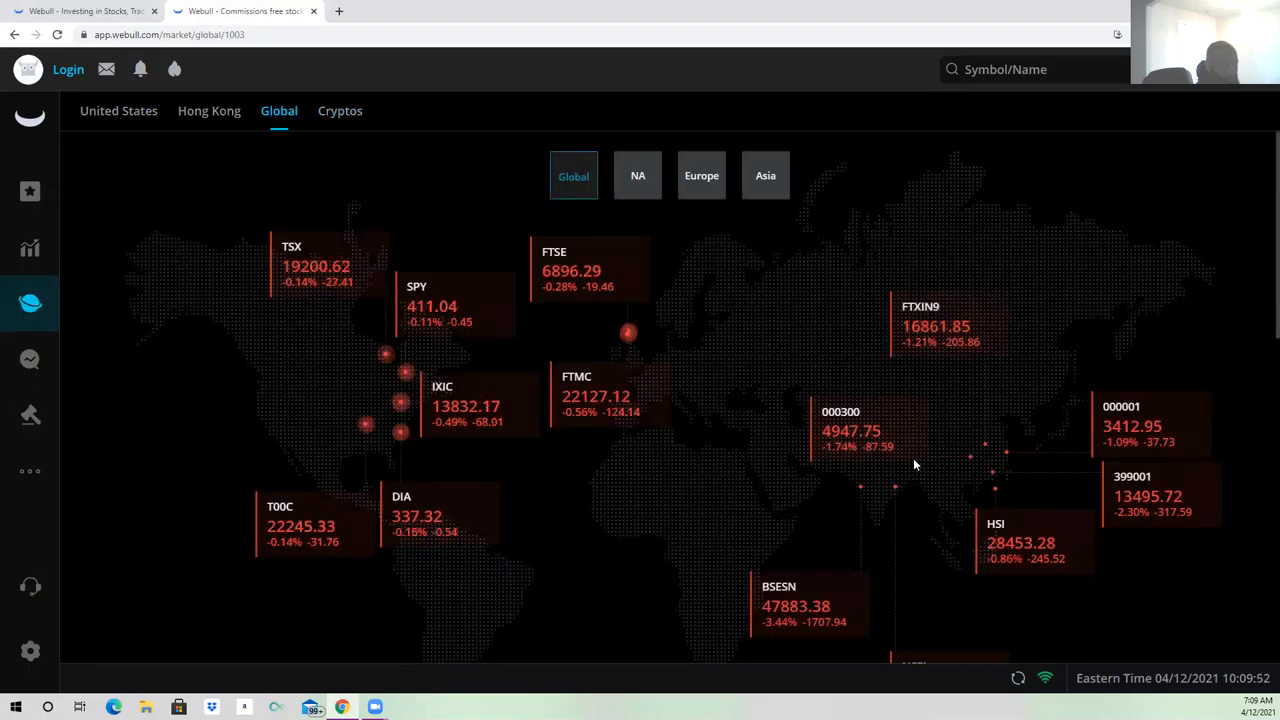
Filter the global index map to Europe, then to Asia (HSI, BSESN, NSEI)
scroll(down, 3)
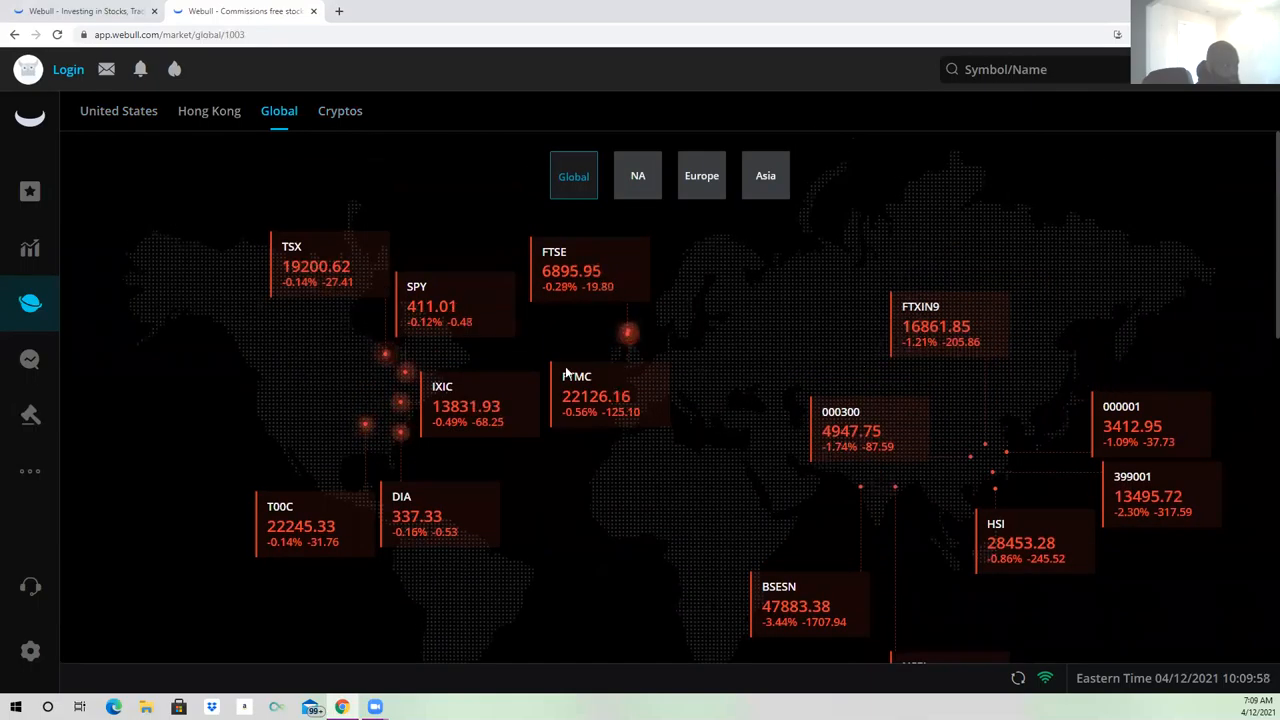
mouse_move(297, 316)
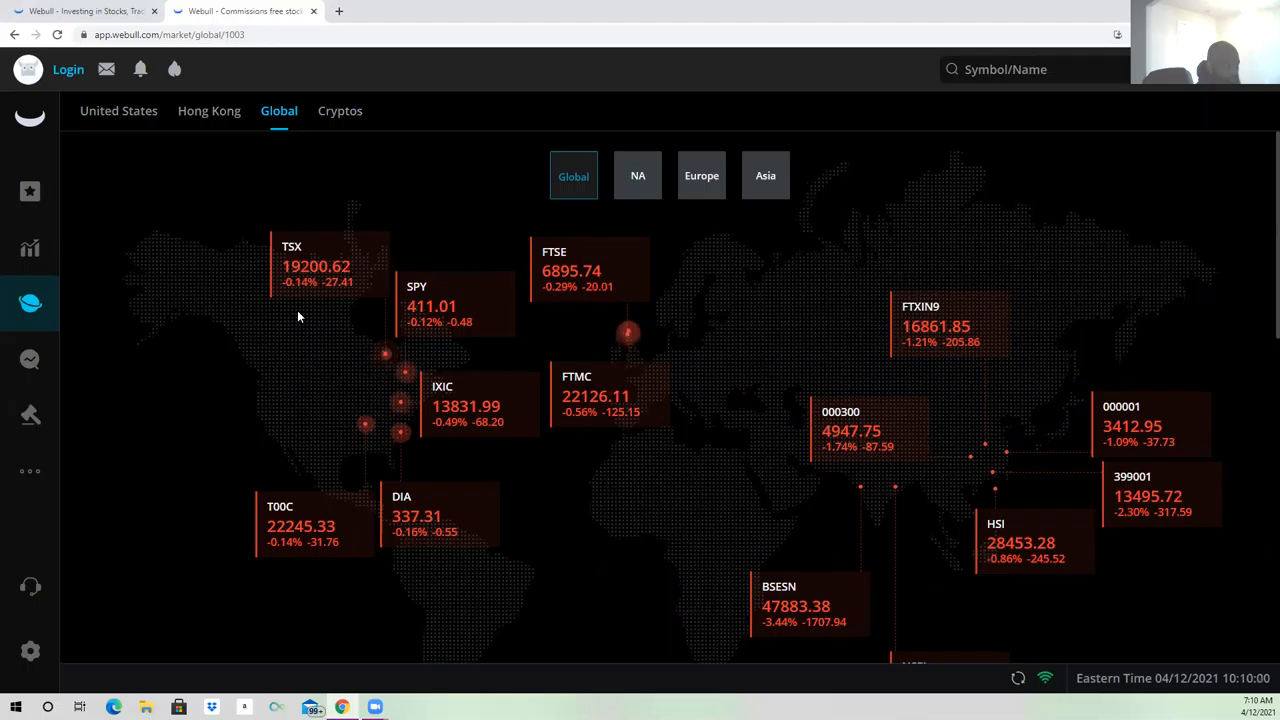
mouse_move(406, 224)
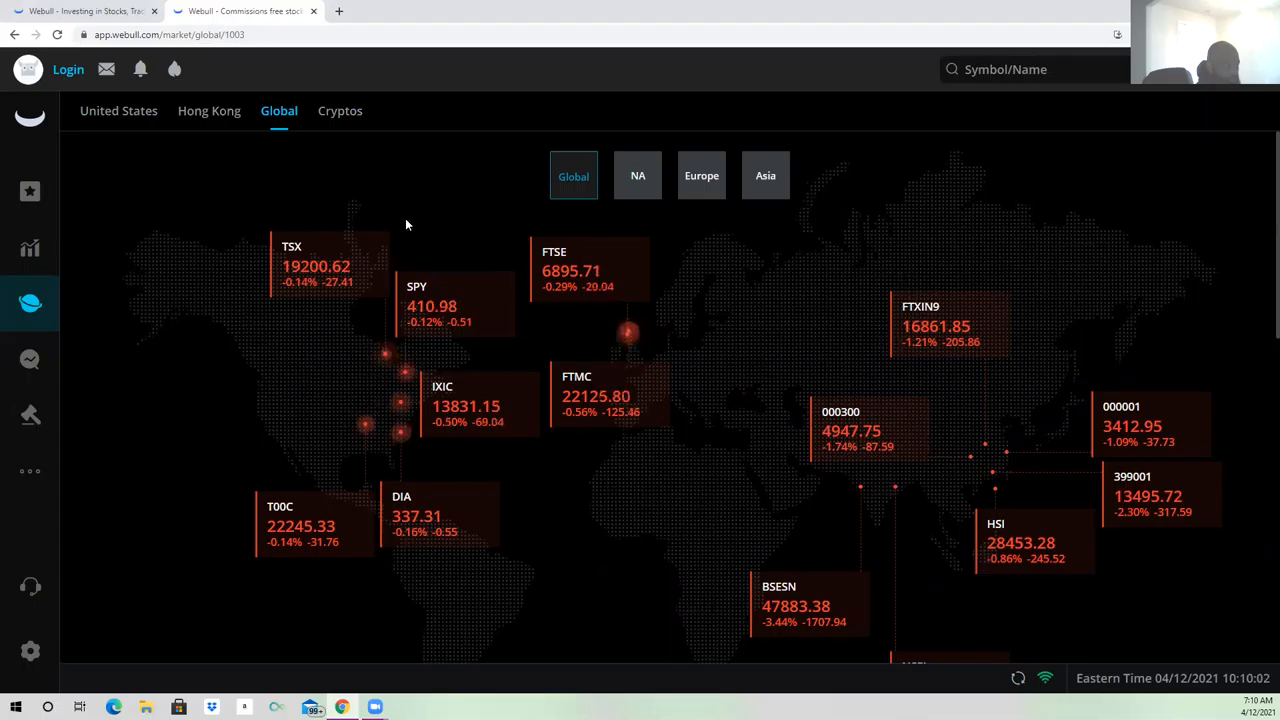
mouse_move(752, 367)
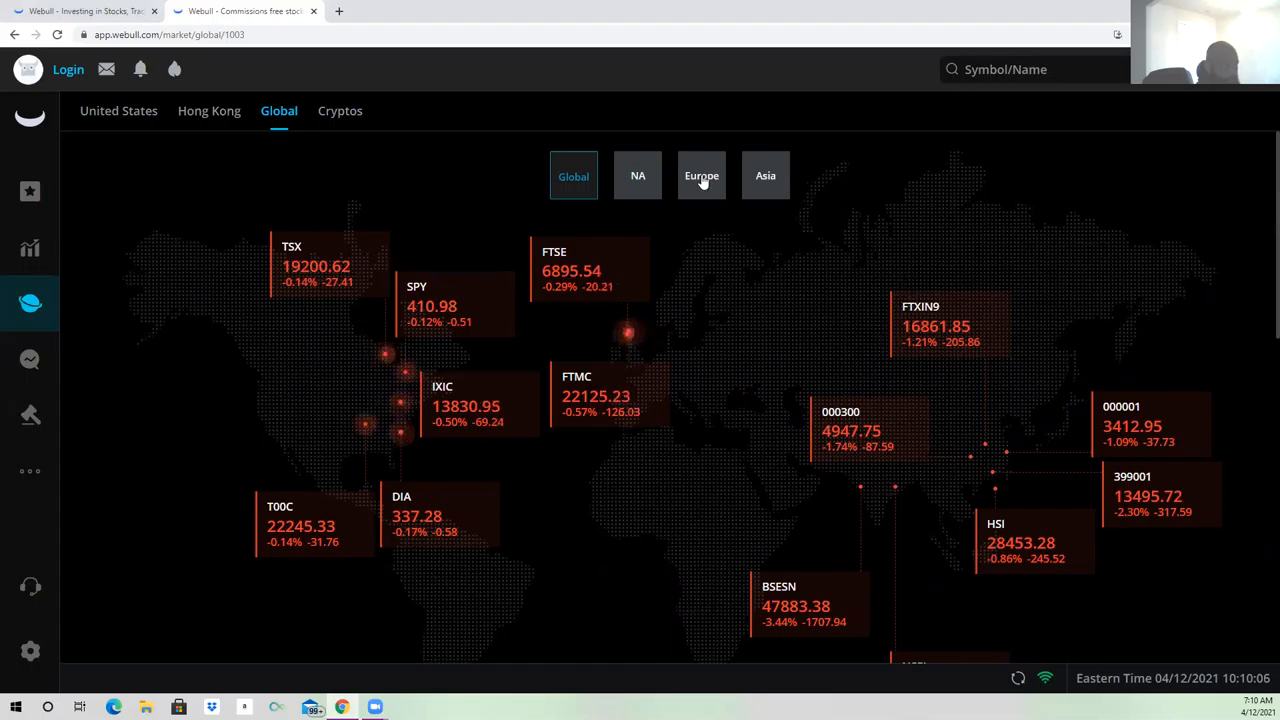
click(701, 175)
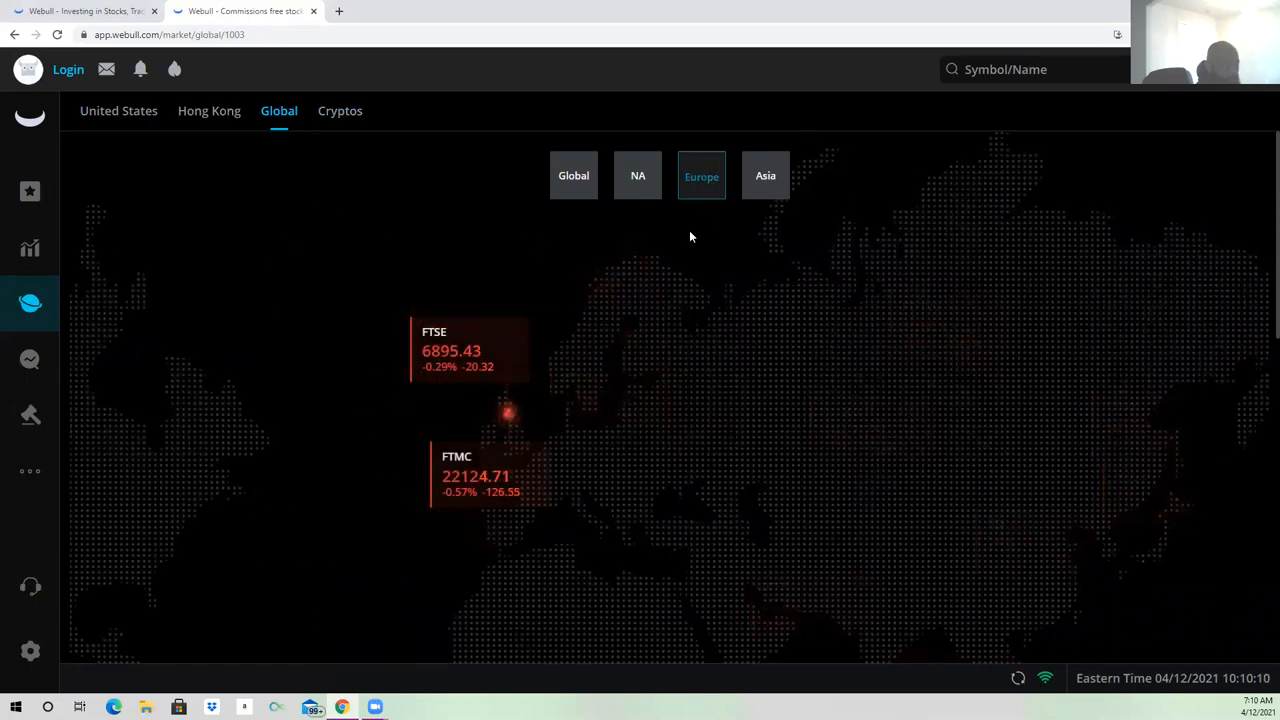
mouse_move(575, 377)
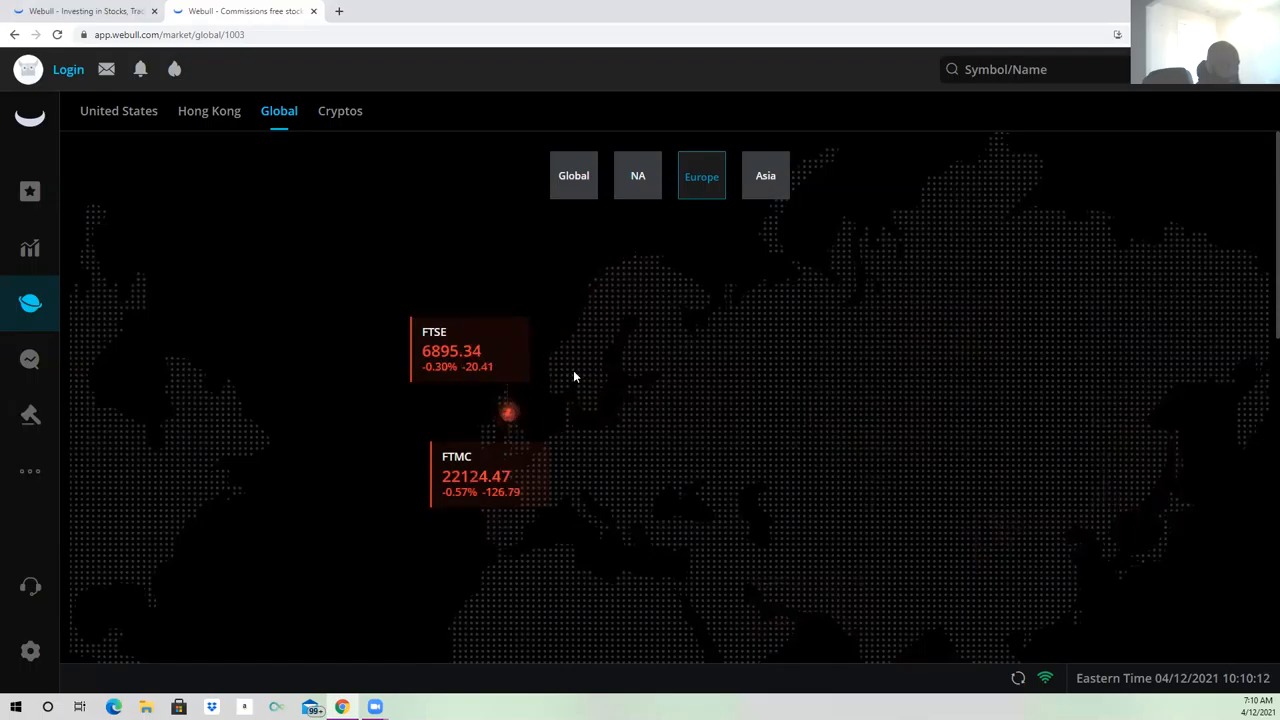
click(765, 175)
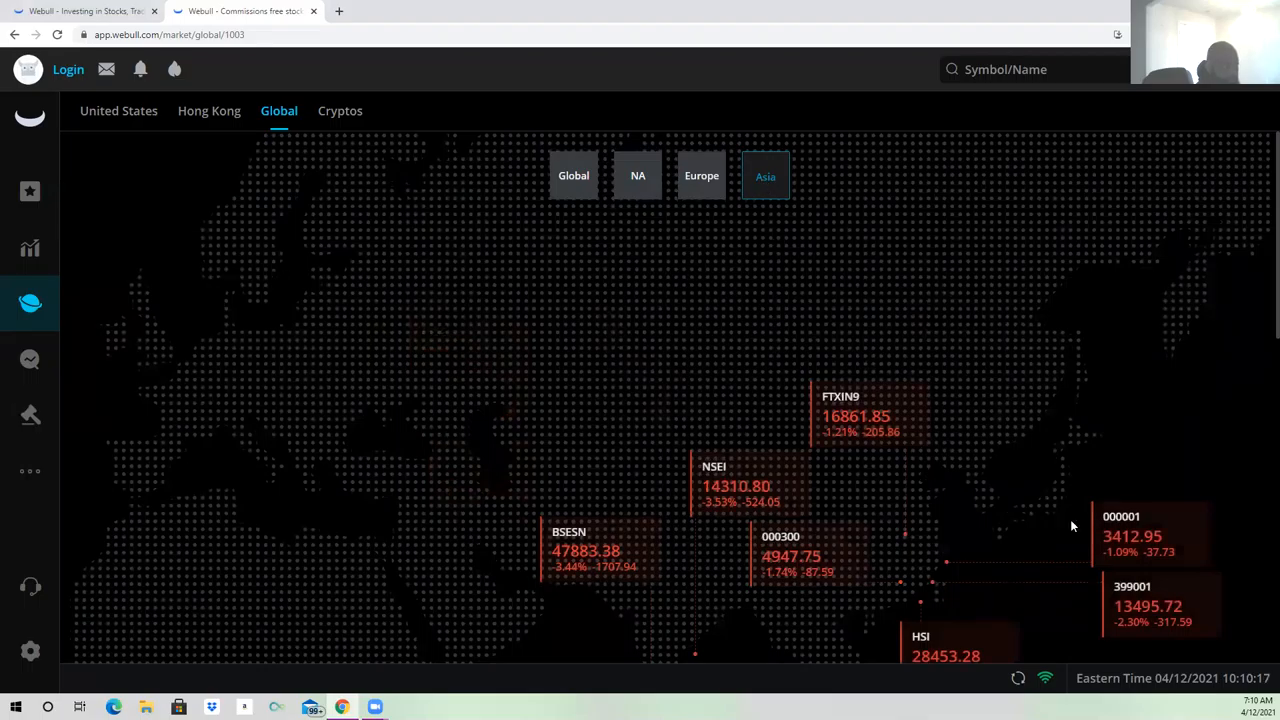
scroll(down, 3)
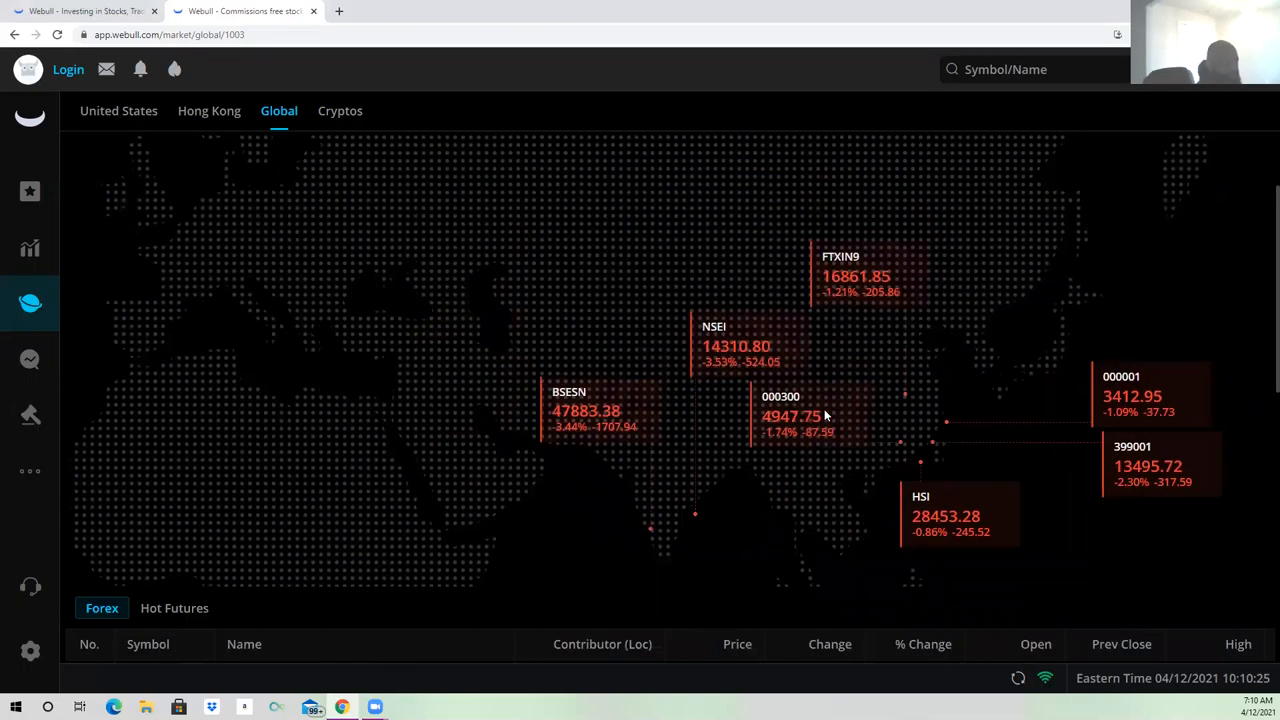
mouse_move(226, 153)
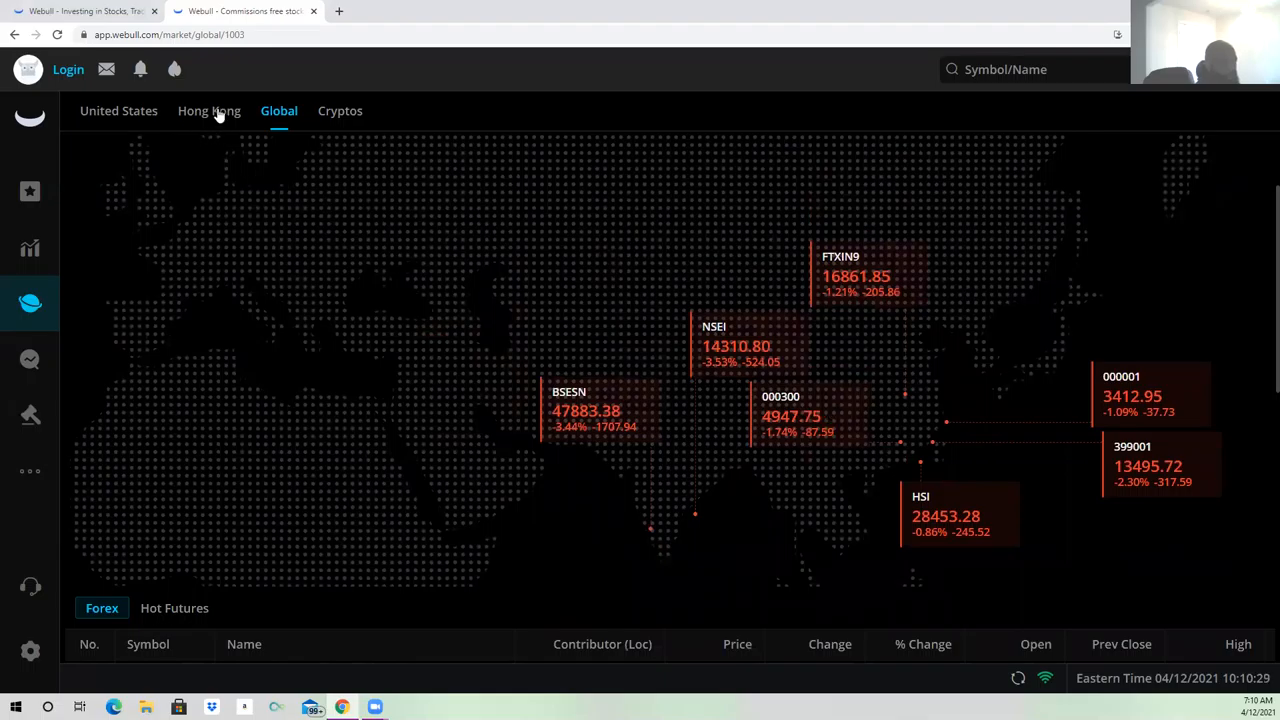
Show the United States market overview down to Best-Performing Industries
click(208, 111)
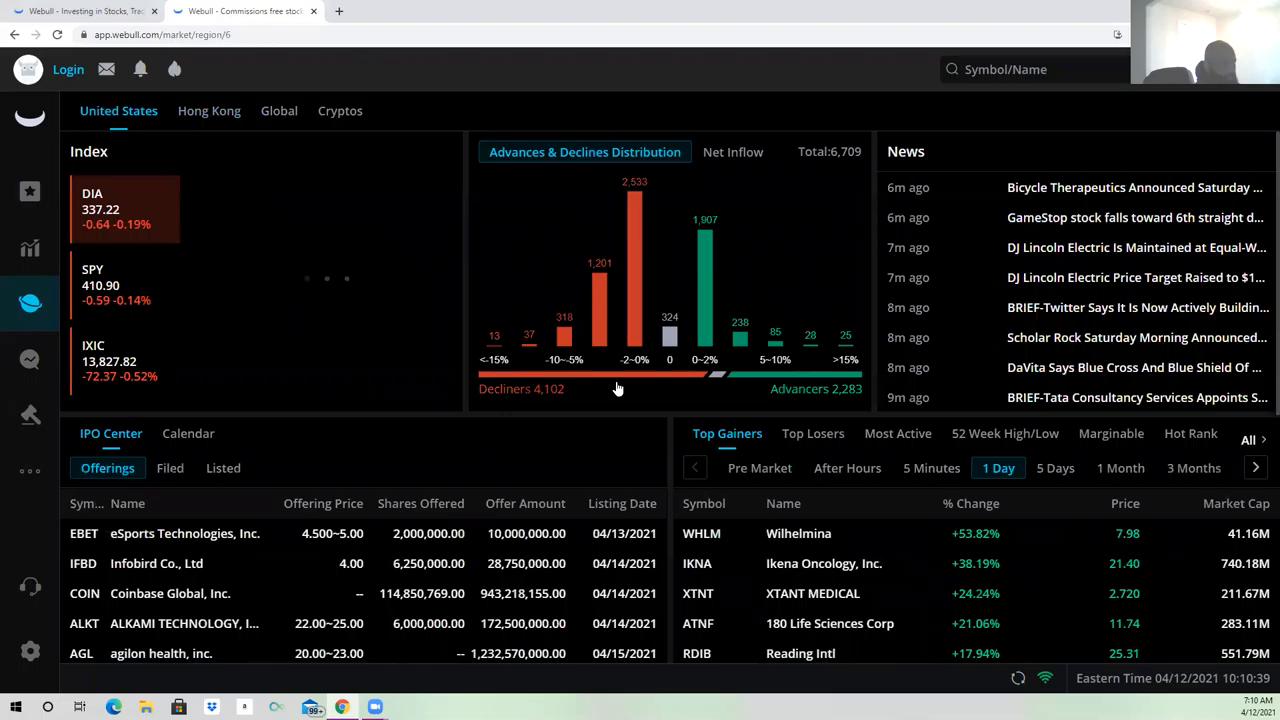
scroll(down, 3)
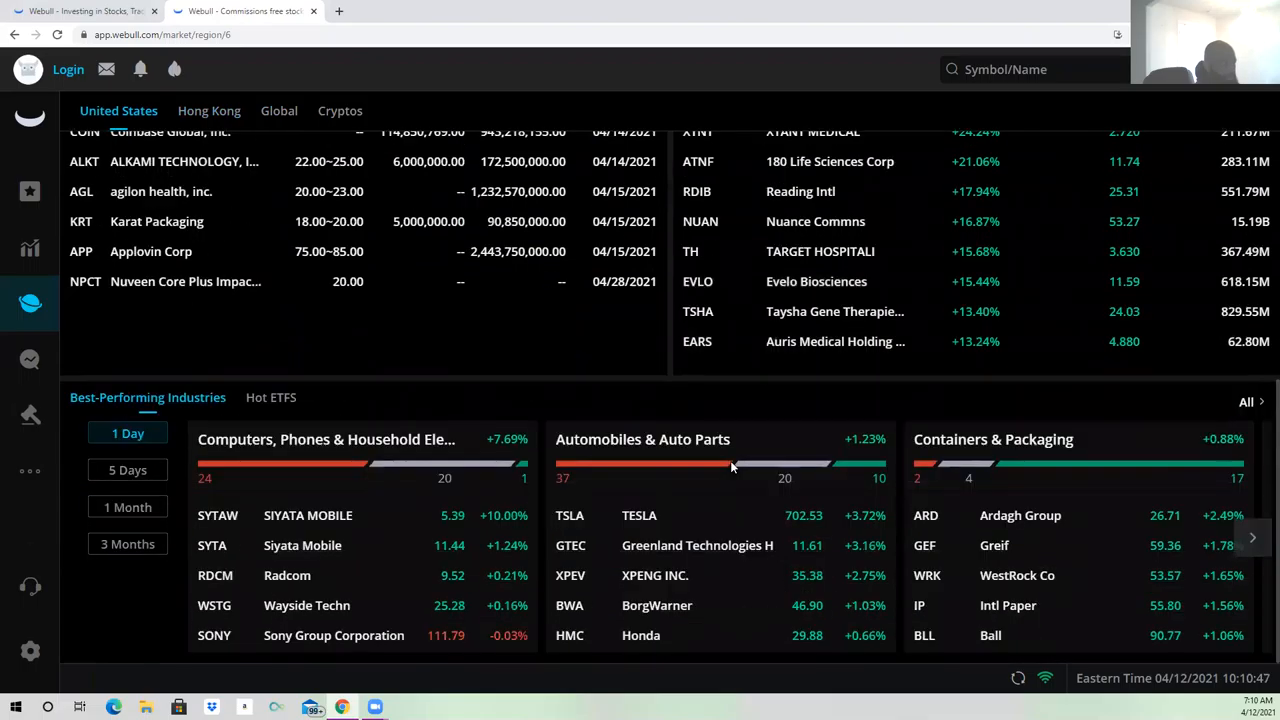
mouse_move(30, 248)
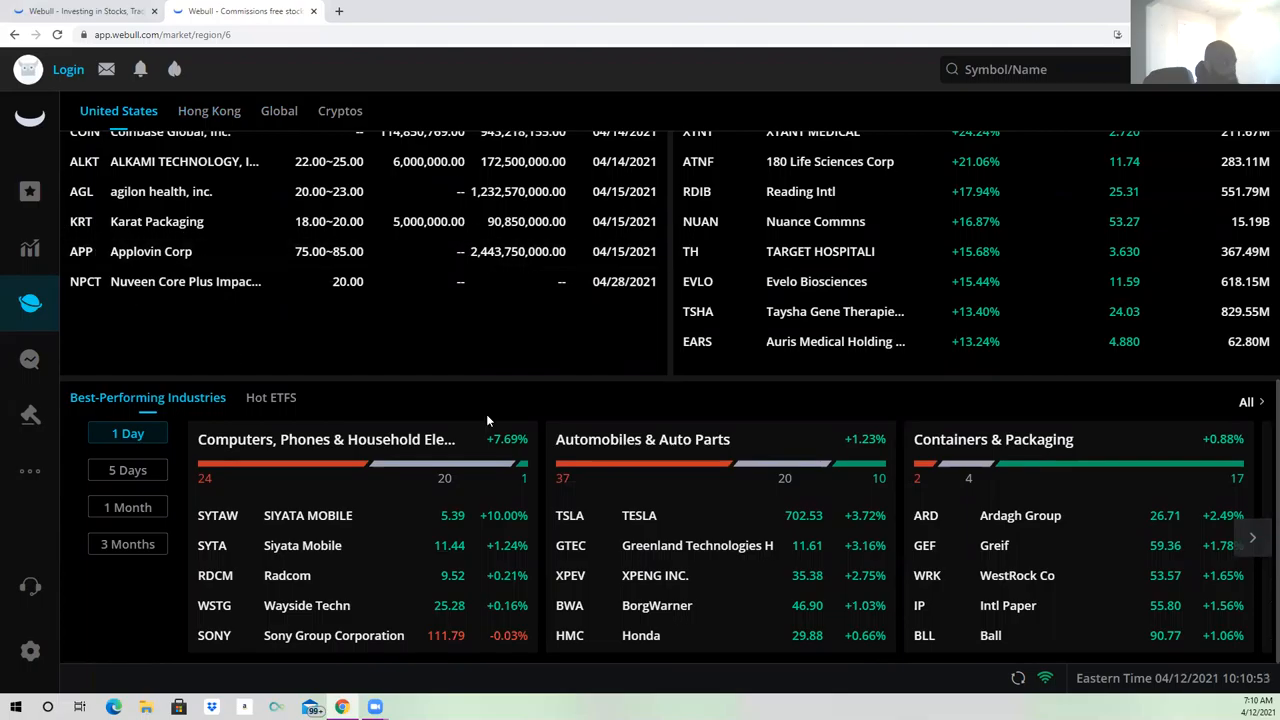
mouse_move(505, 422)
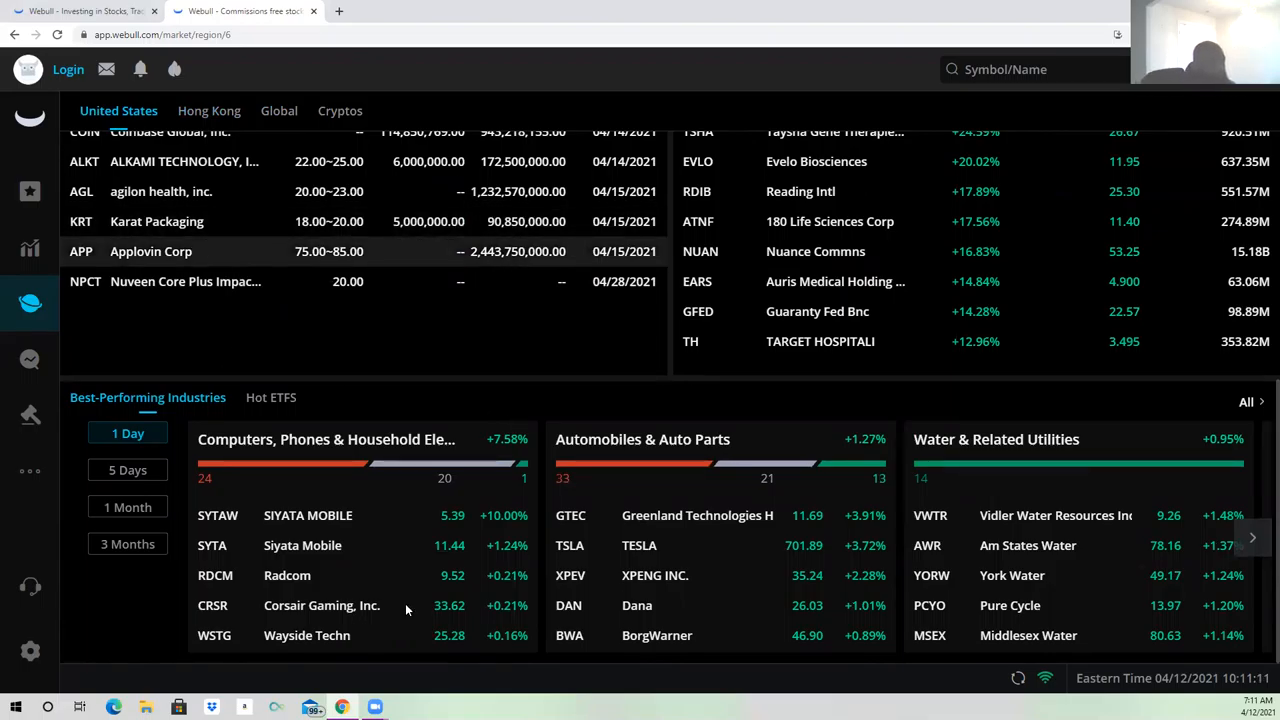
mouse_move(650, 547)
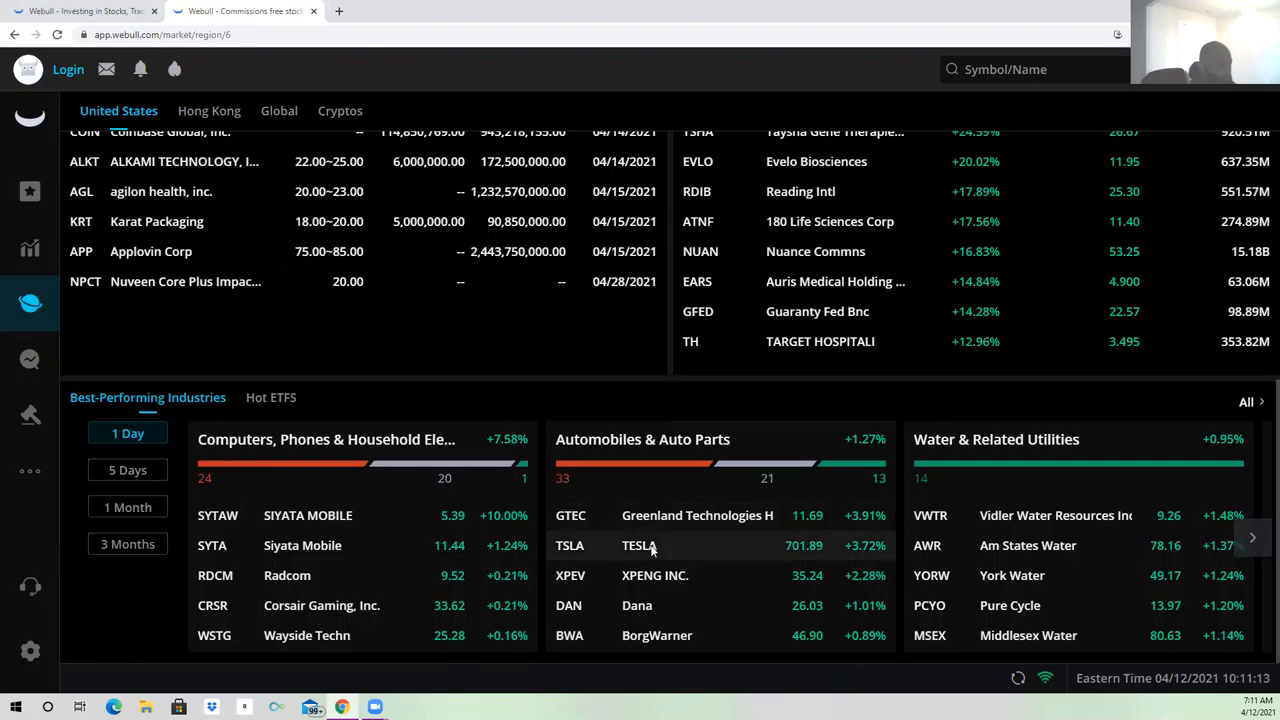
scroll(up, 3)
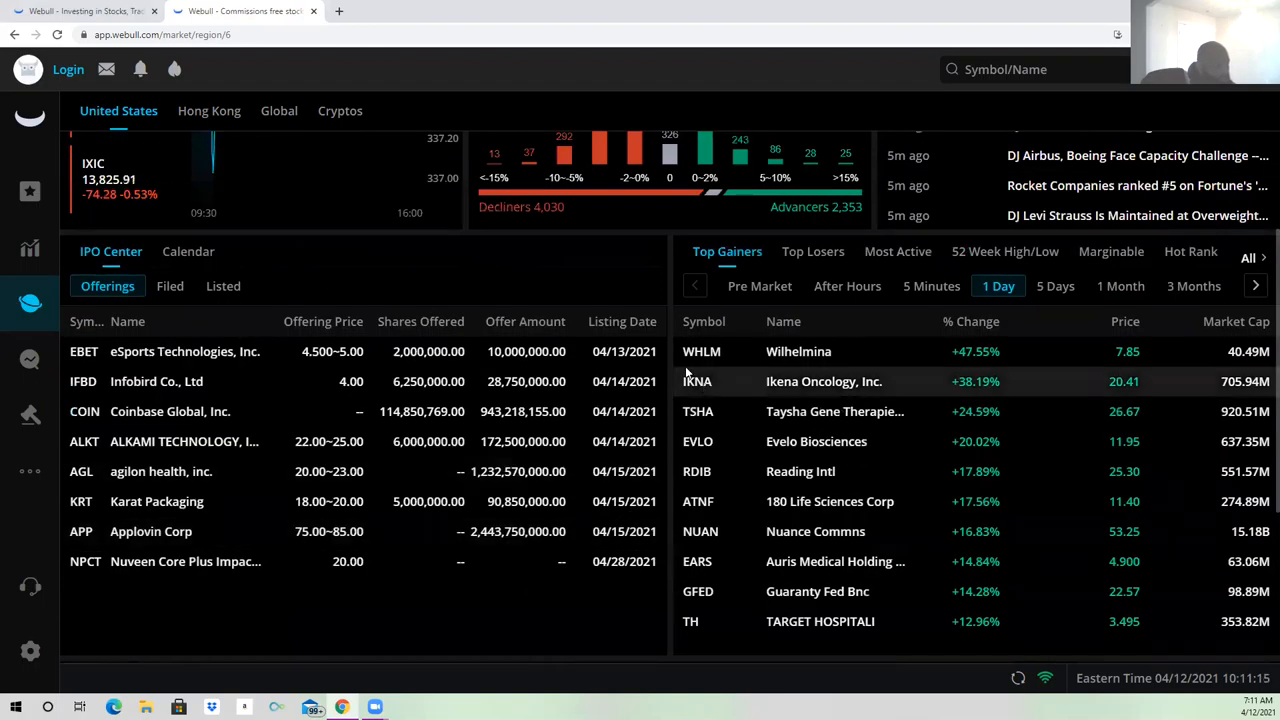
mouse_move(985, 365)
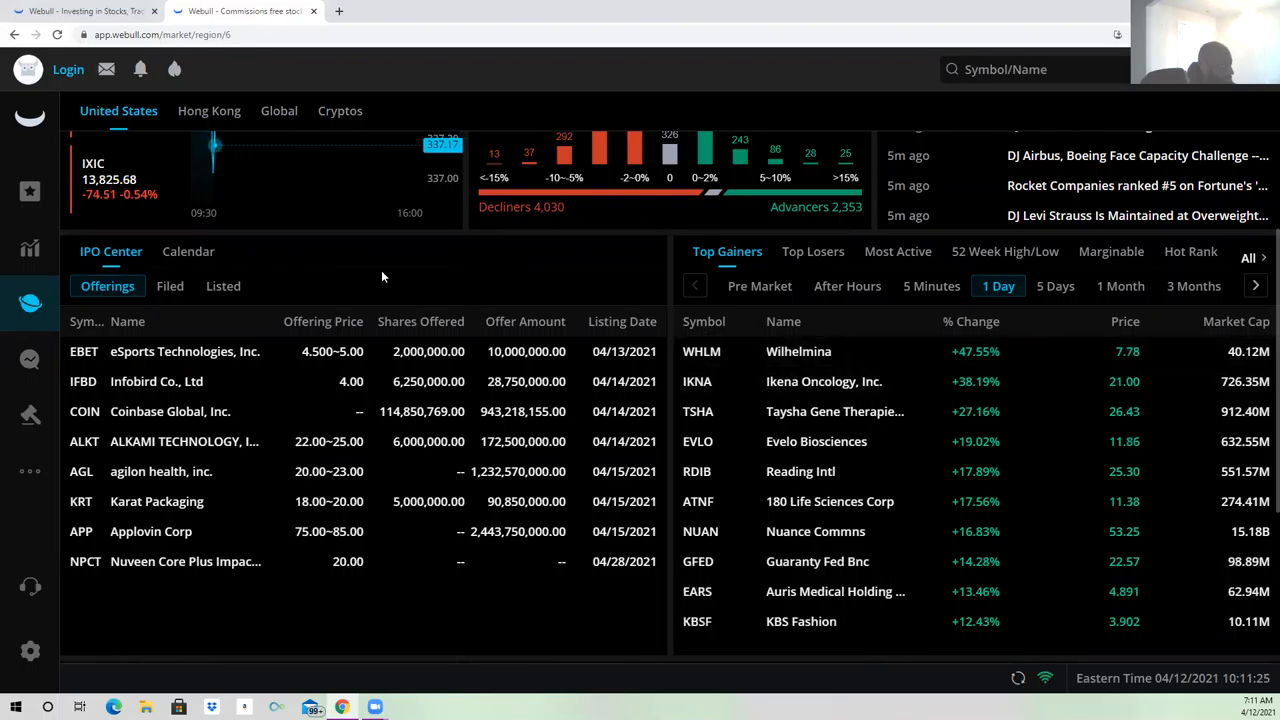
mouse_move(790, 106)
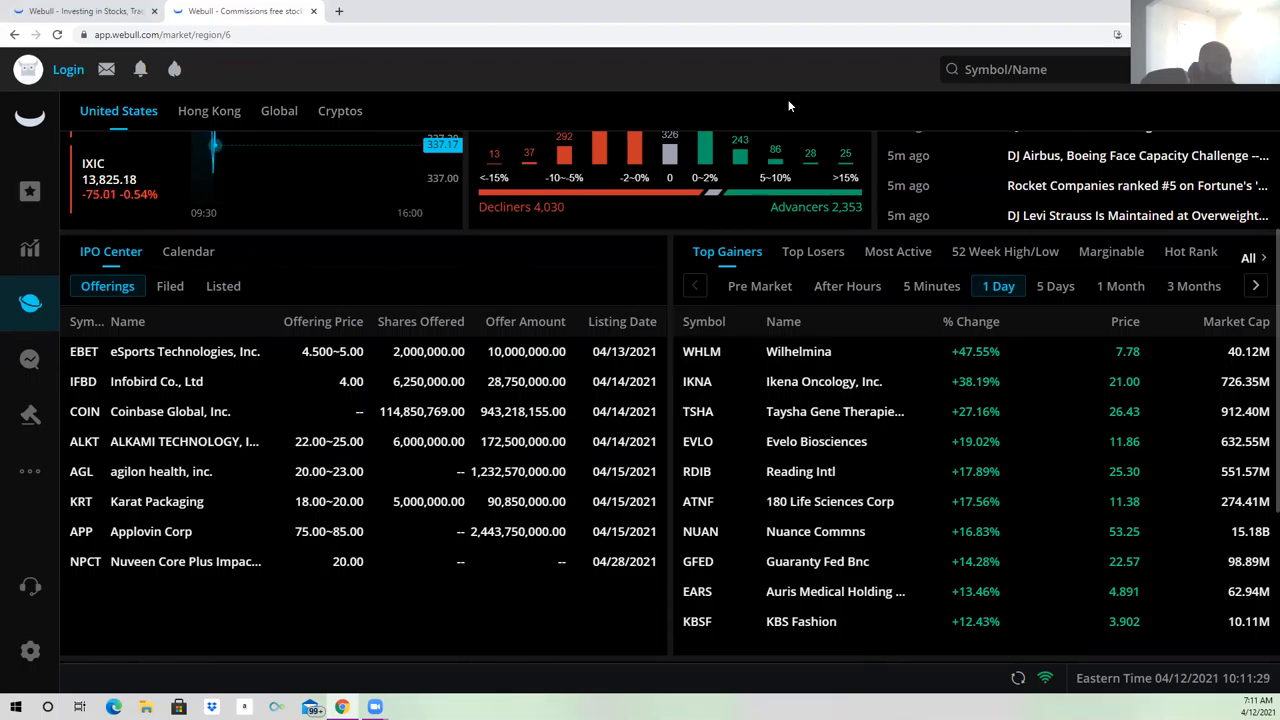
mouse_move(903, 67)
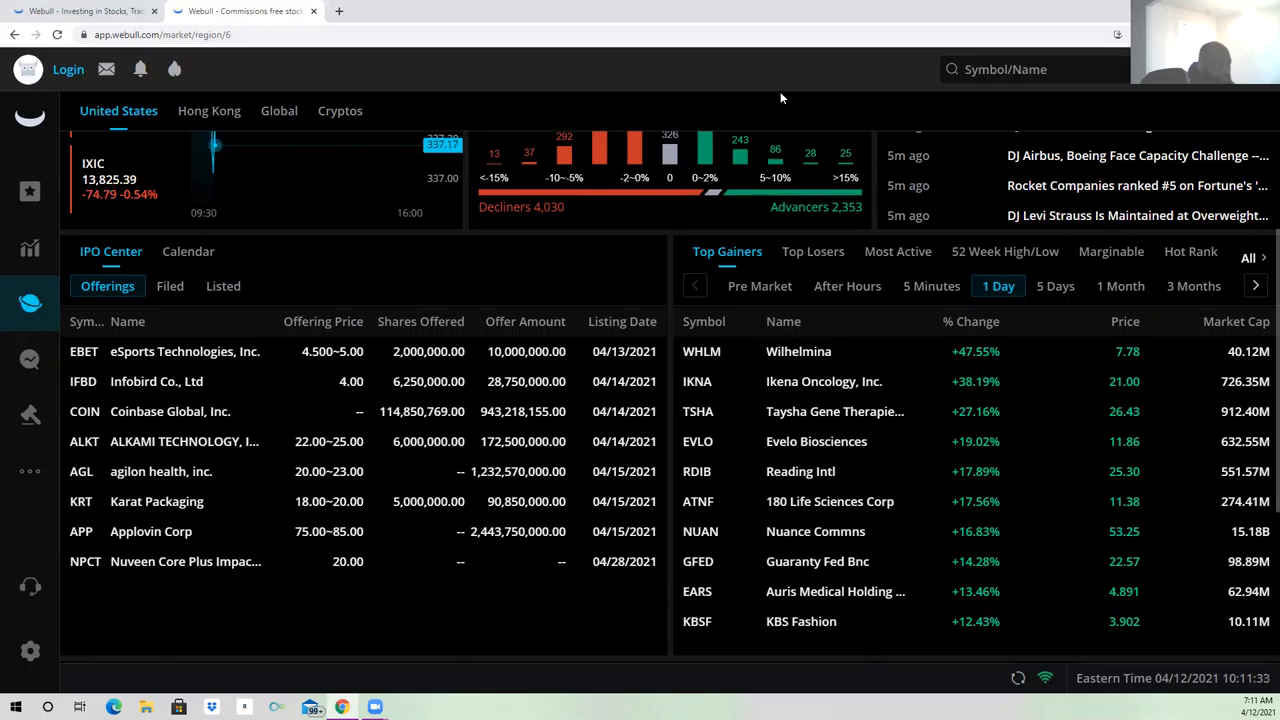
mouse_move(775, 113)
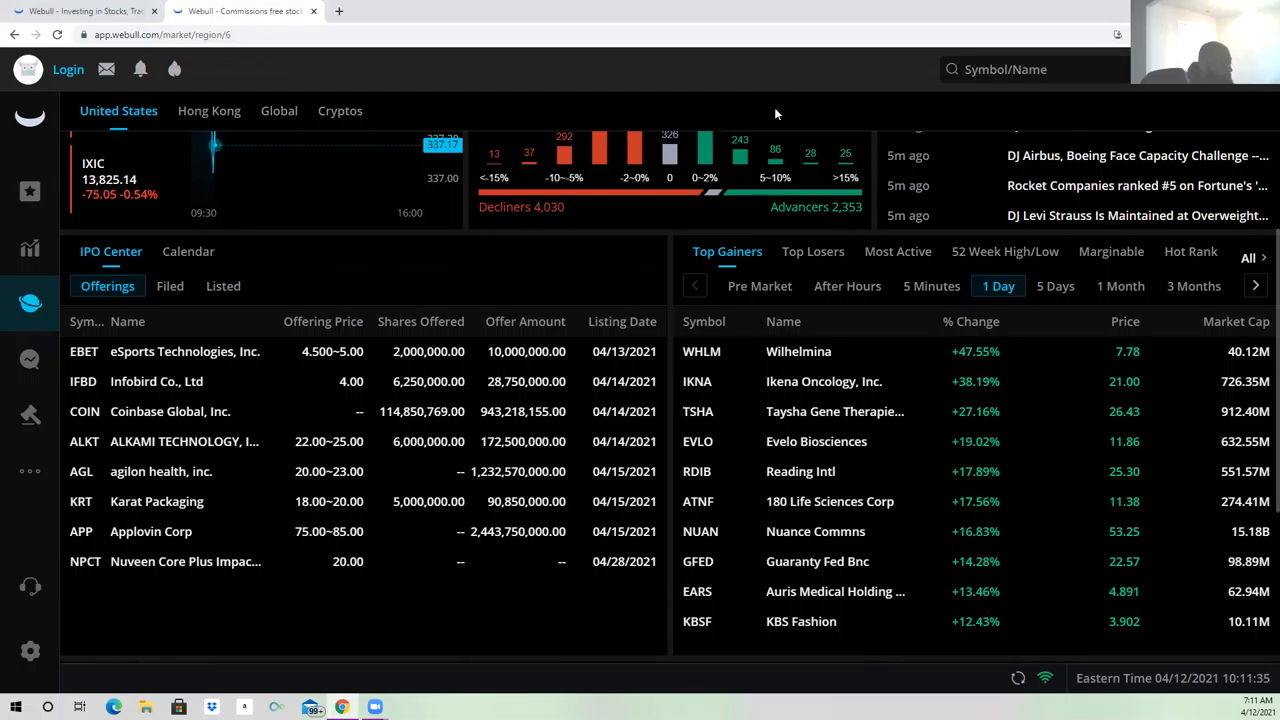
mouse_move(750, 115)
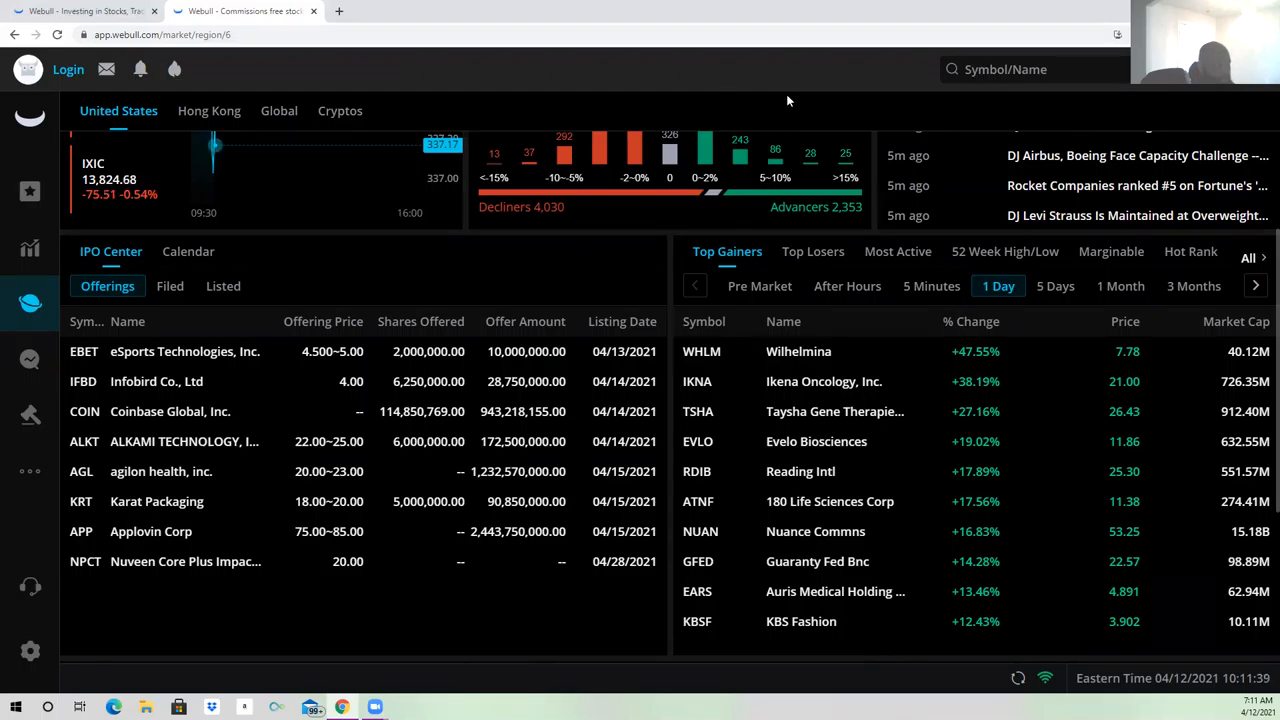
mouse_move(758, 99)
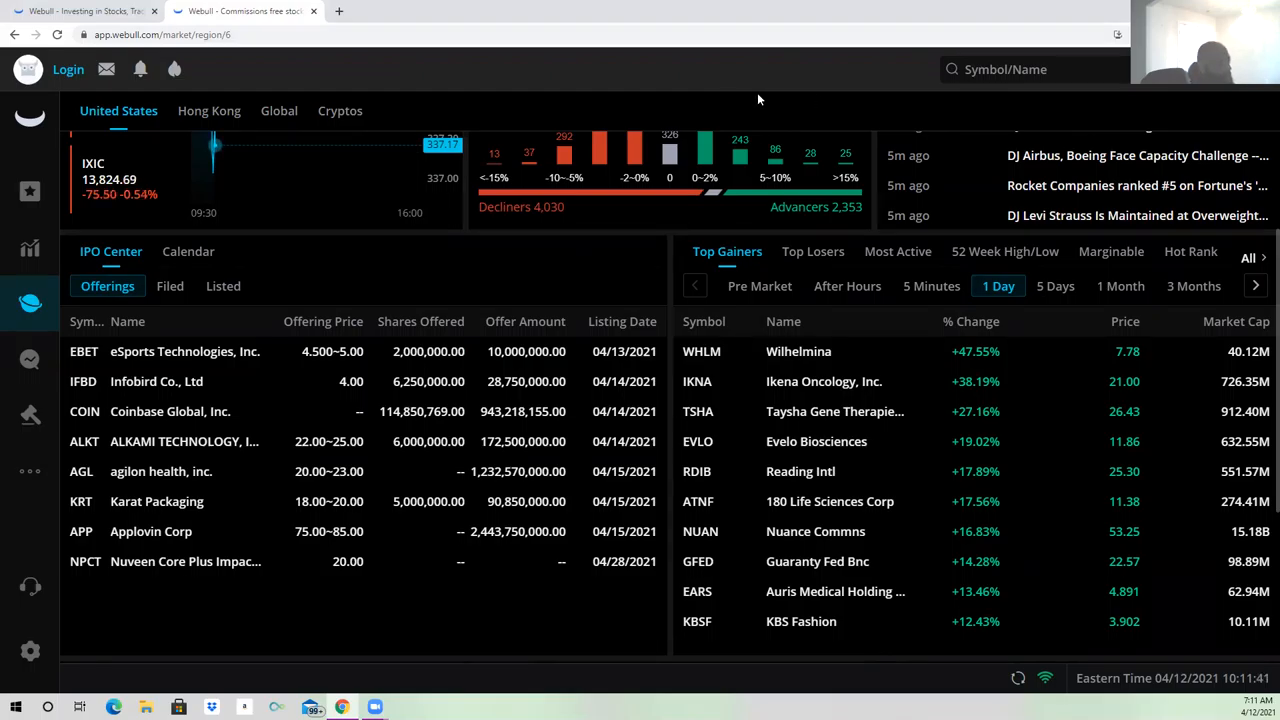